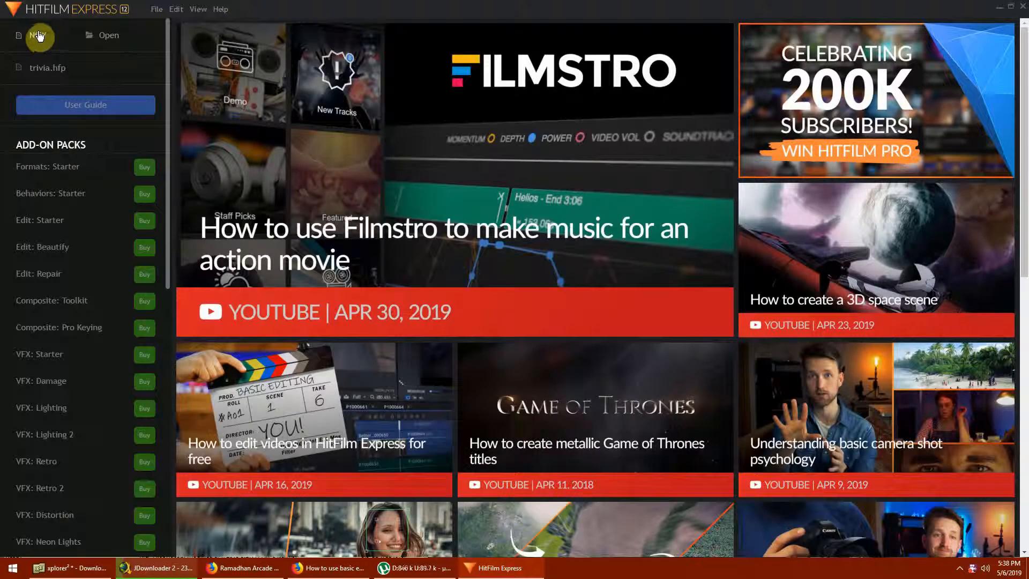
Start a new project keeping the 1080p Full HD @ 25 fps template and confirm
left_click(38, 35)
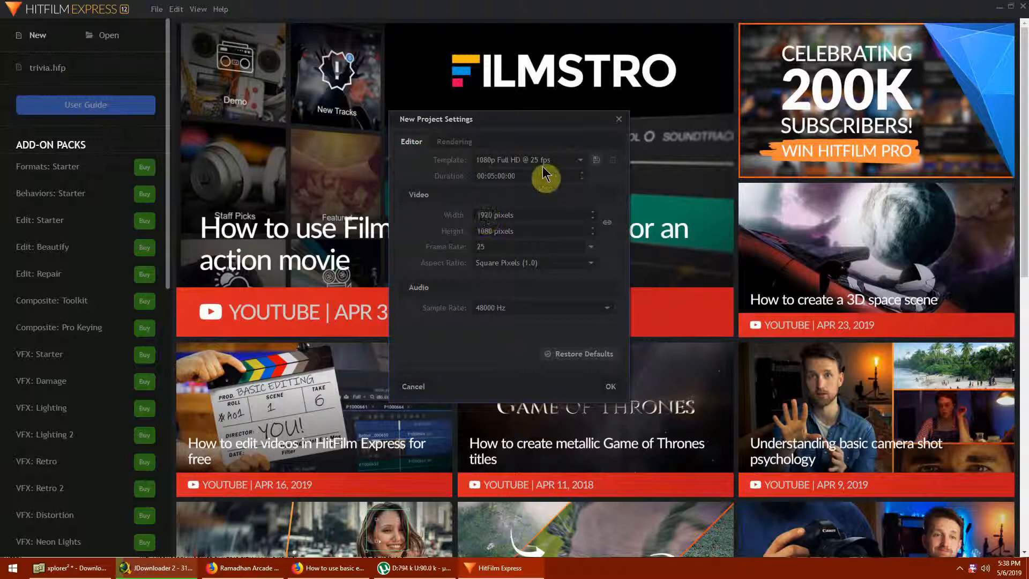
mouse_move(411, 158)
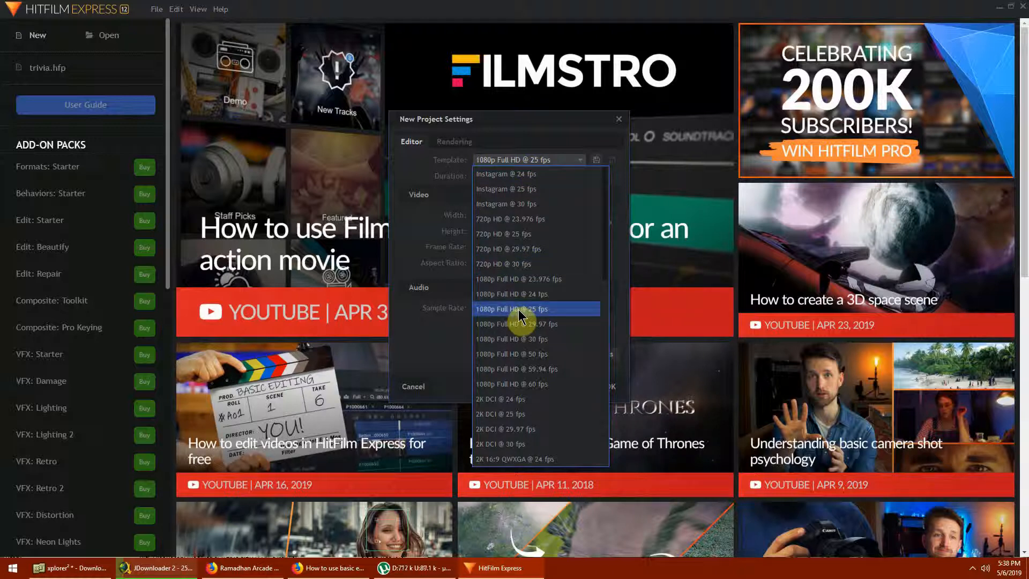
mouse_move(501, 318)
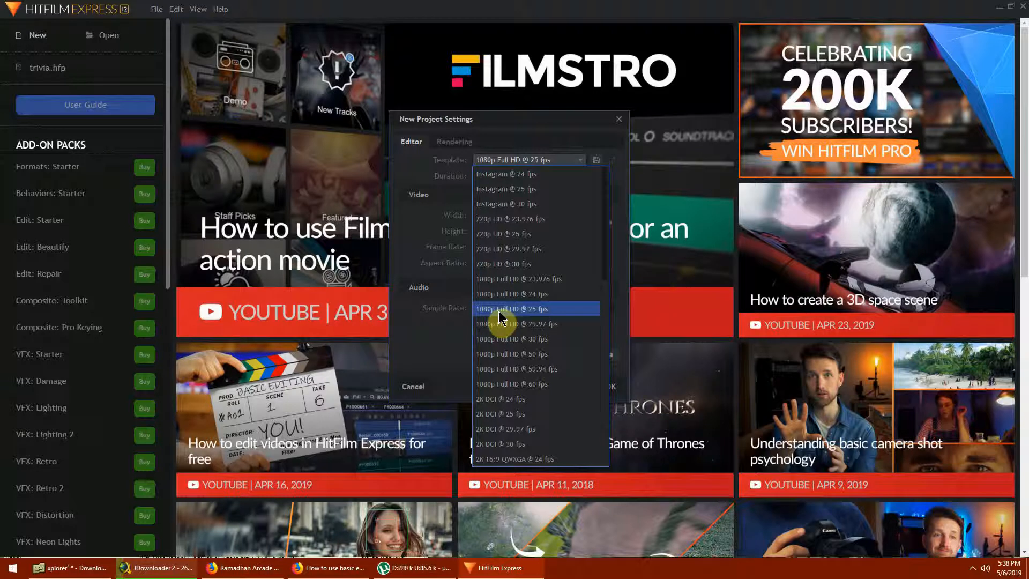
mouse_move(522, 189)
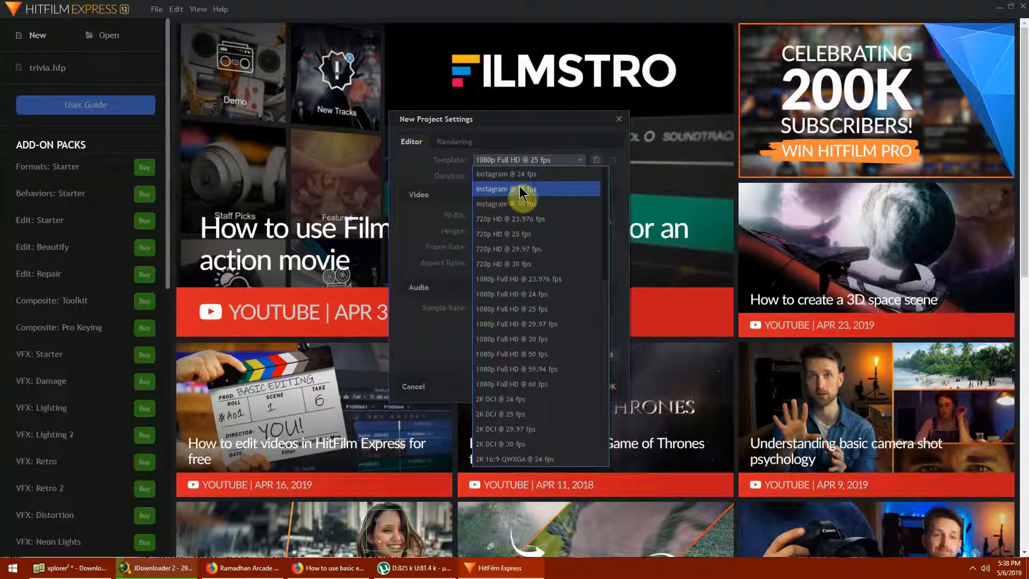
mouse_move(505, 173)
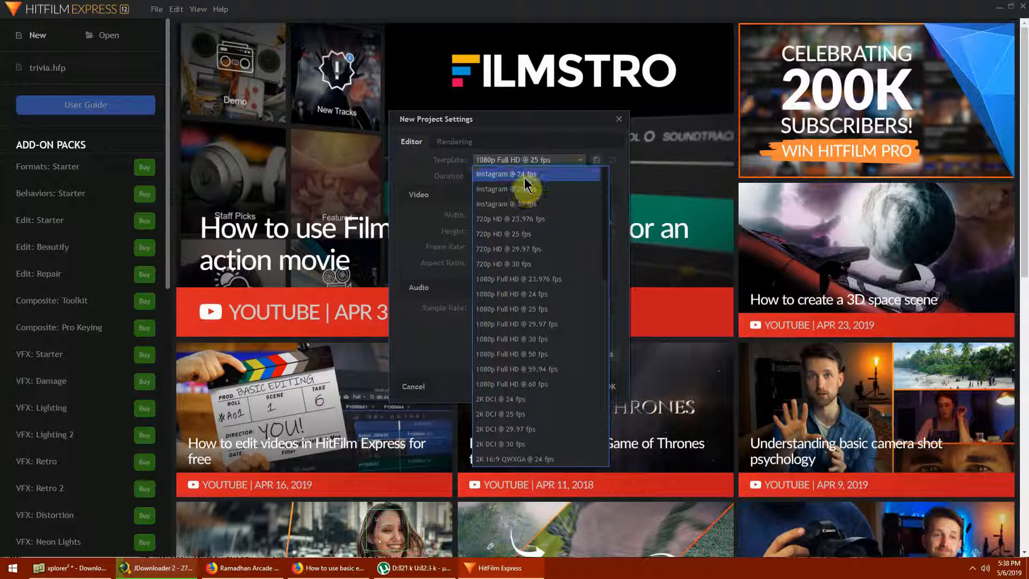
mouse_move(531, 203)
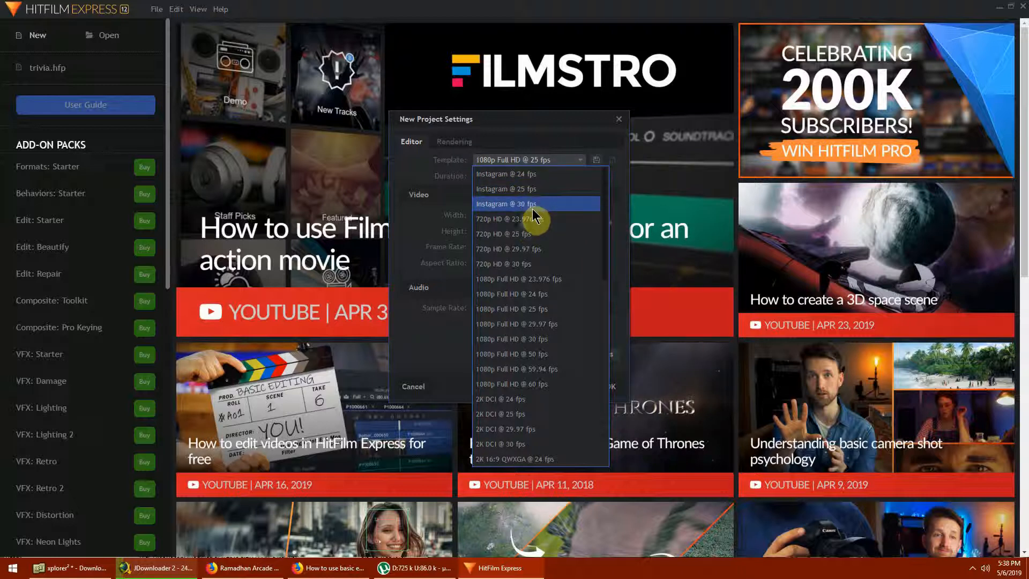
scroll("down", 3)
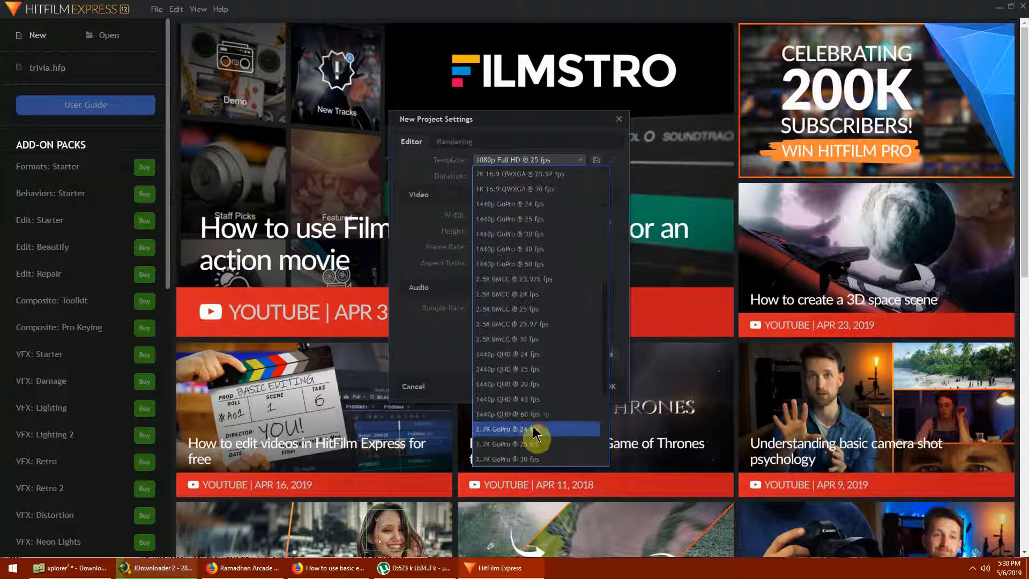
scroll("up", 3)
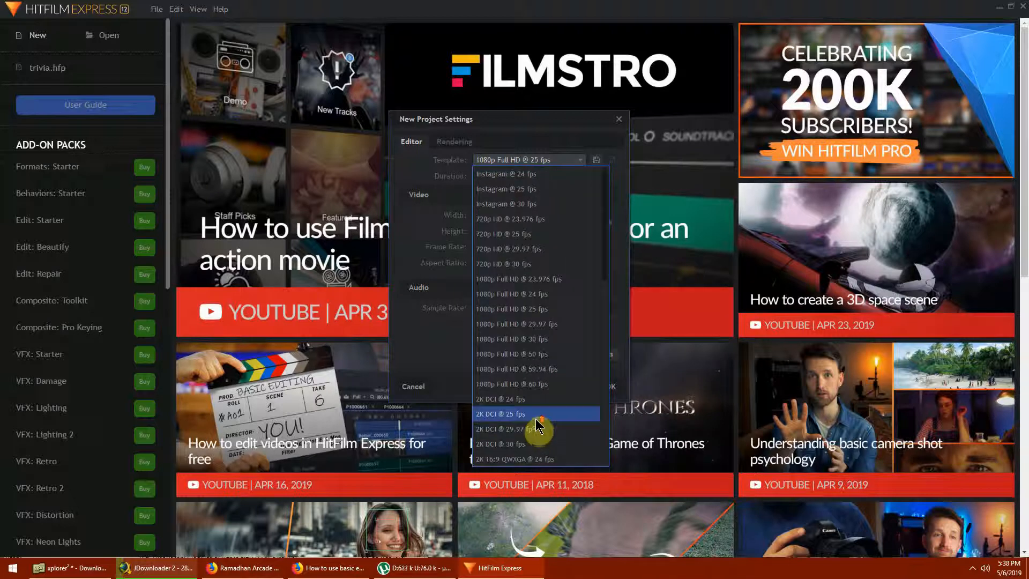
mouse_move(512, 308)
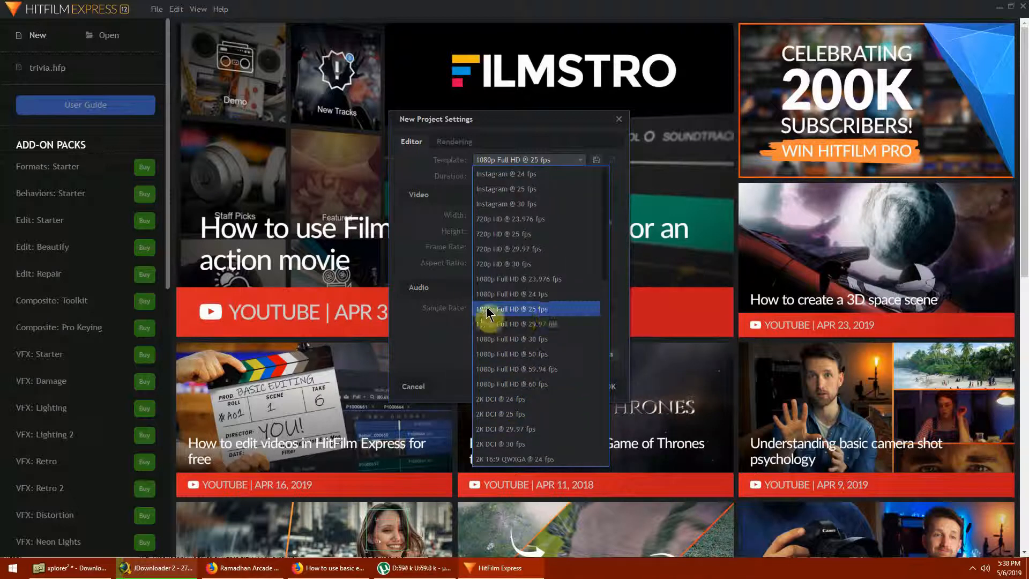
left_click(511, 308)
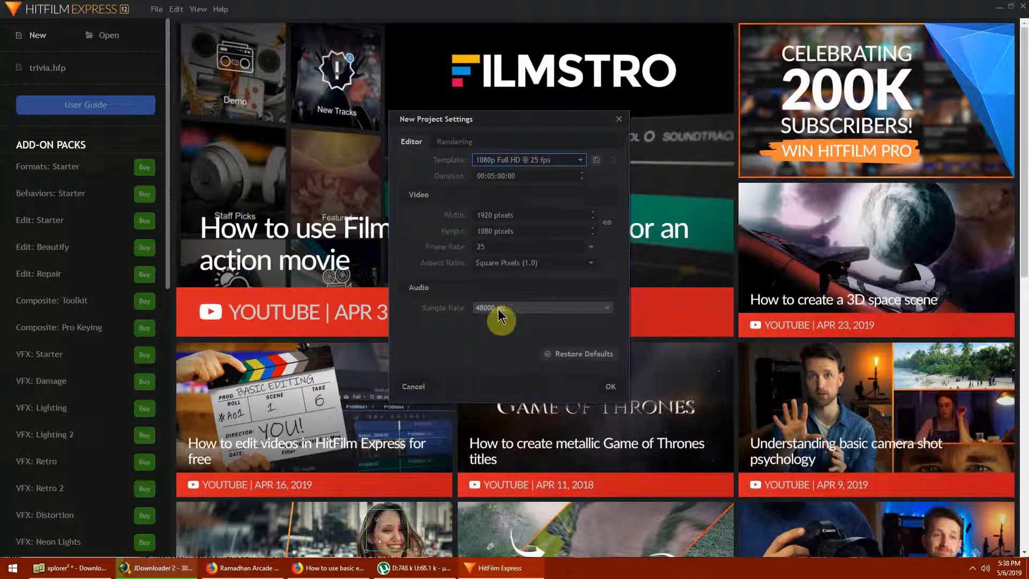
left_click(609, 386)
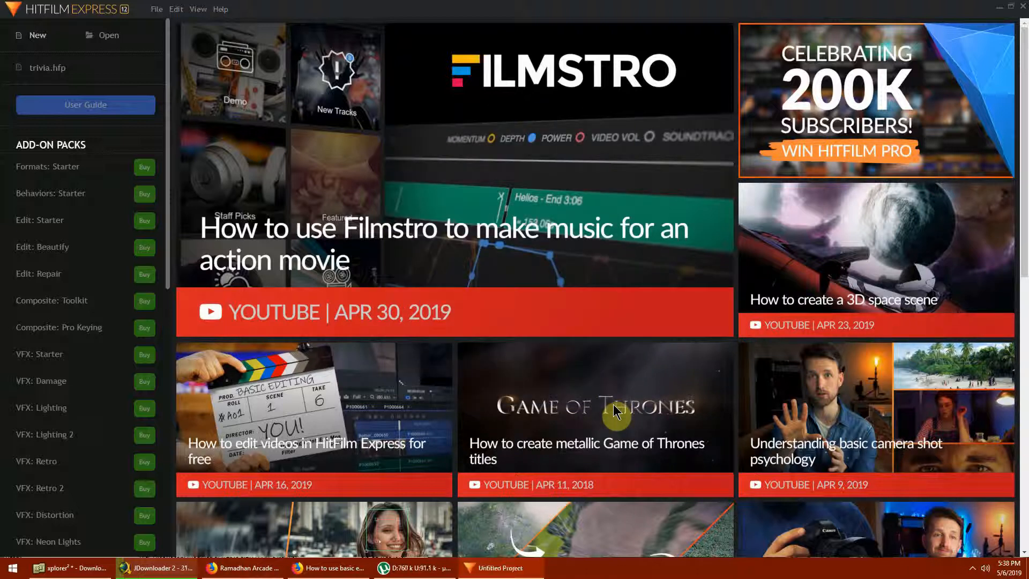
Let the Untitled Project editor workspace finish loading with empty Media panel and timeline
left_click(31, 34)
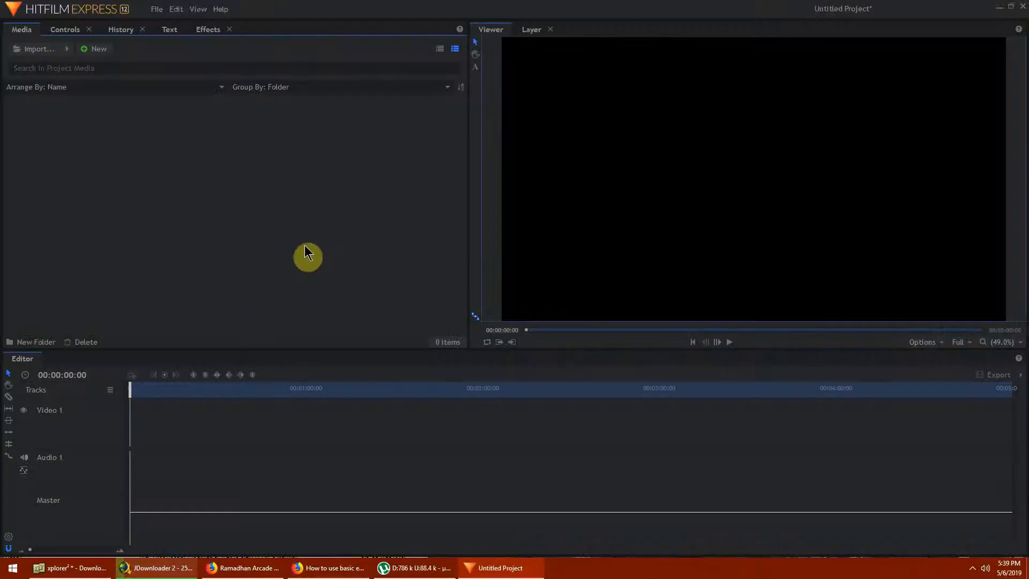
mouse_move(26, 362)
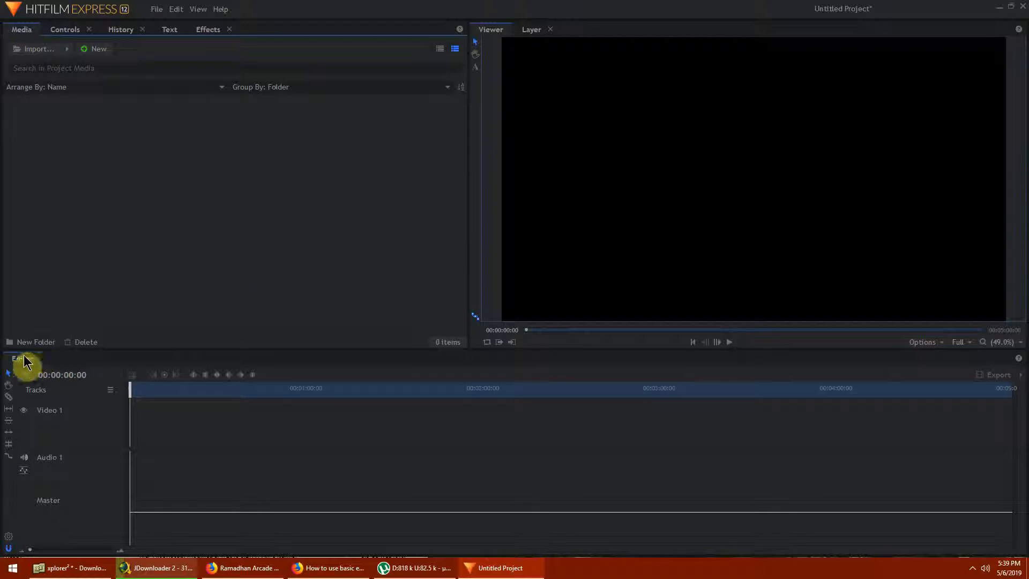
mouse_move(245, 123)
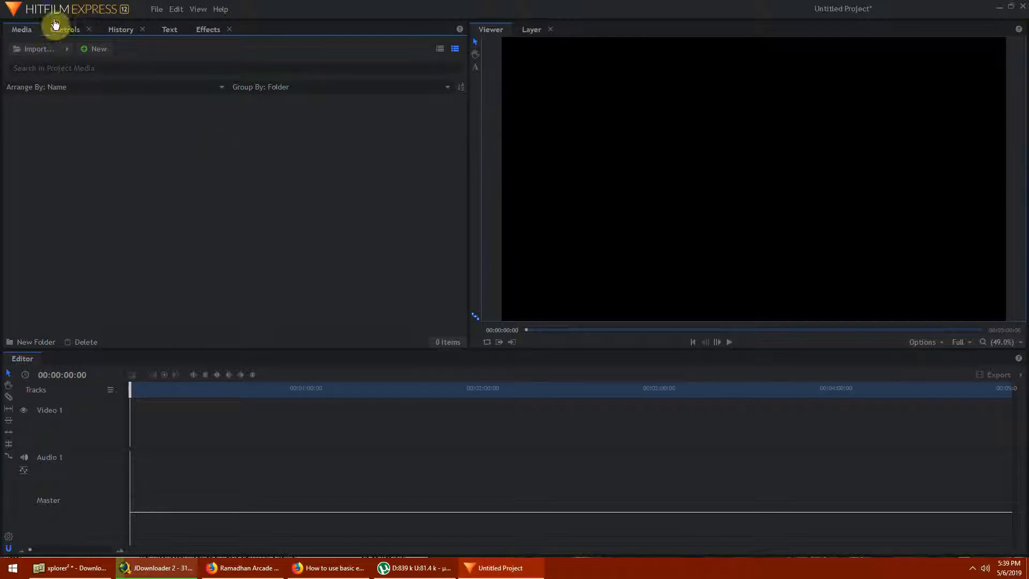
mouse_move(220, 485)
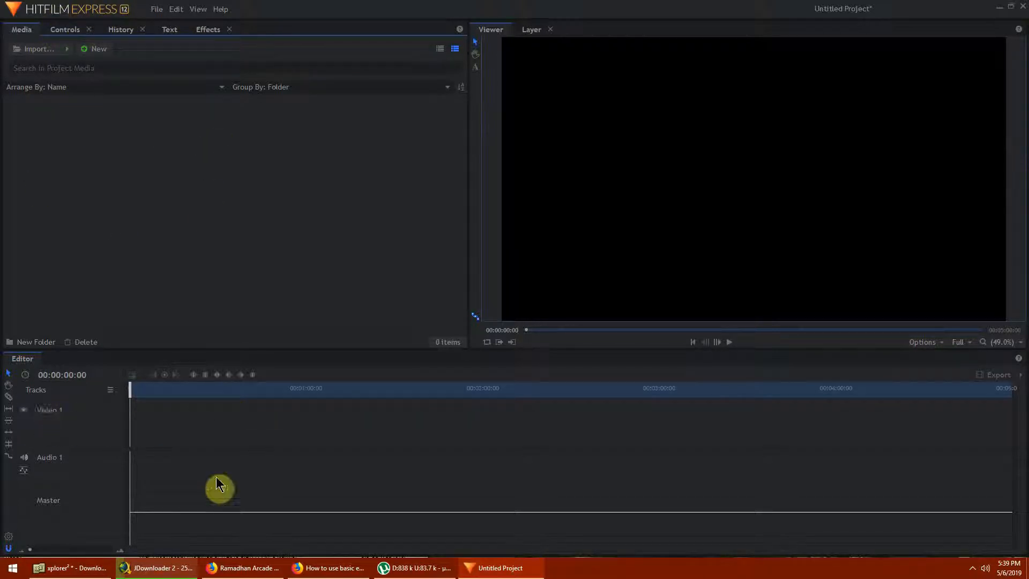
mouse_move(205, 513)
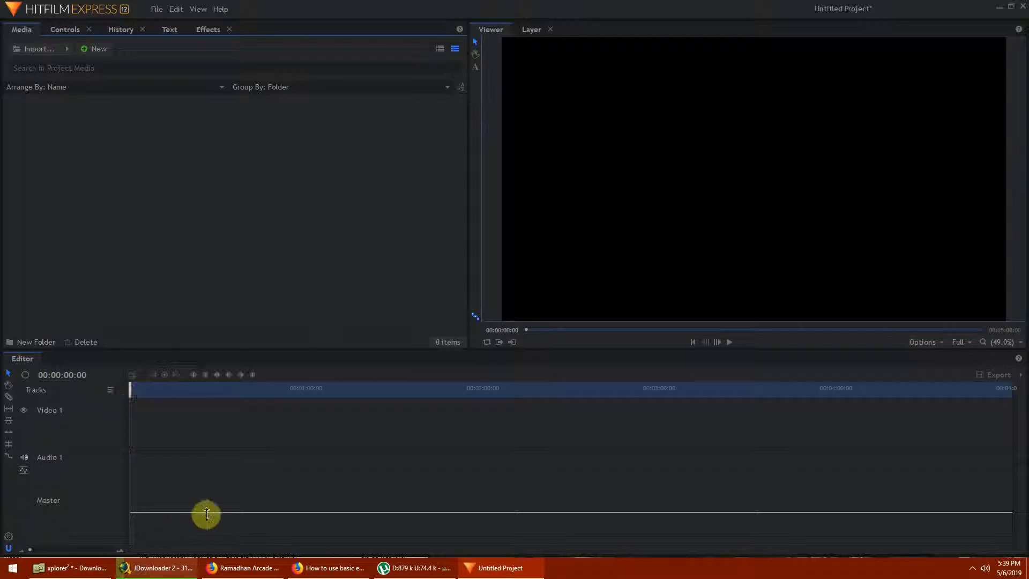
mouse_move(34, 256)
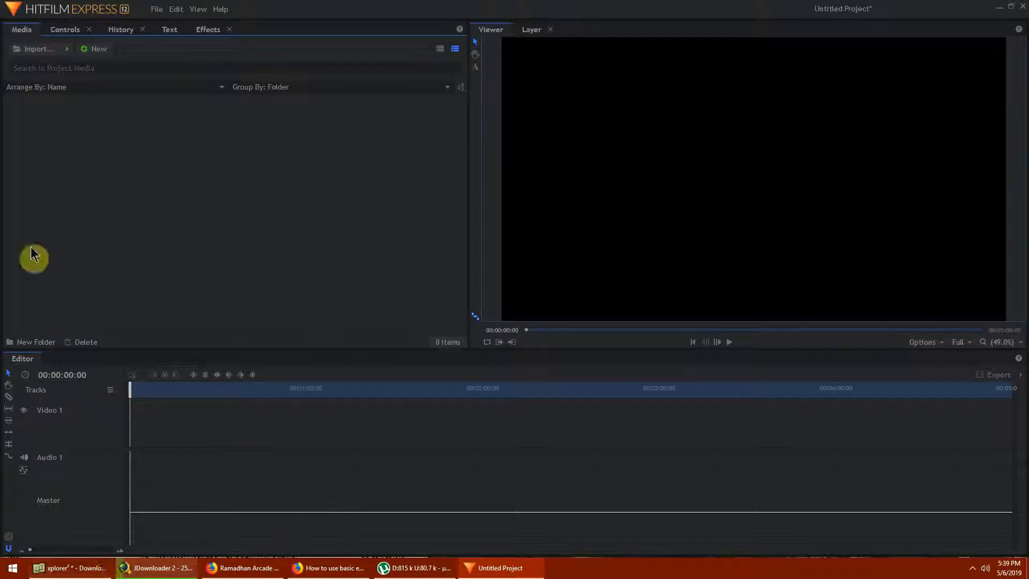
mouse_move(19, 151)
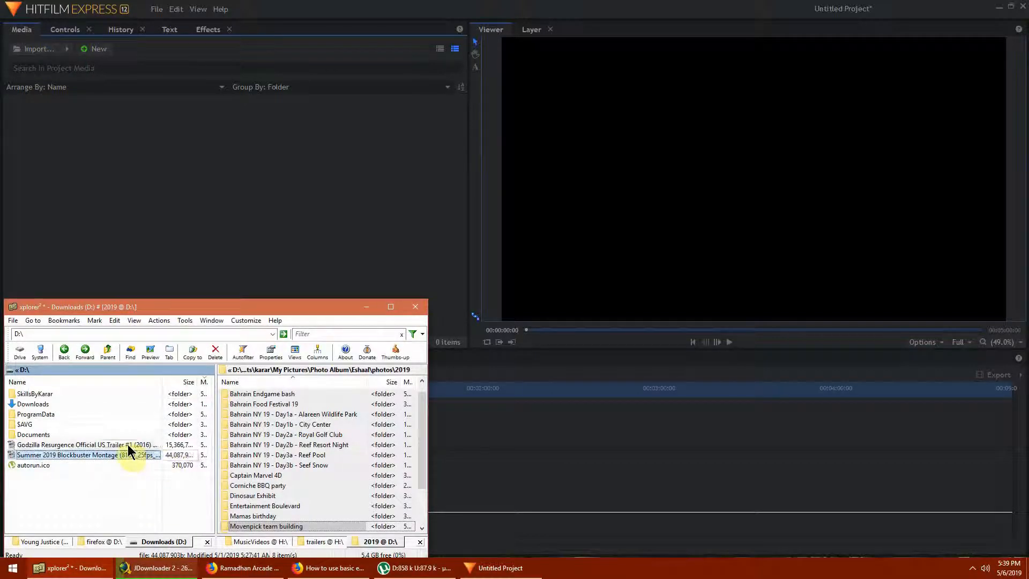
Select the Godzilla trailer and Summer 2019 montage files in Downloads for the Media panel
left_click(72, 444)
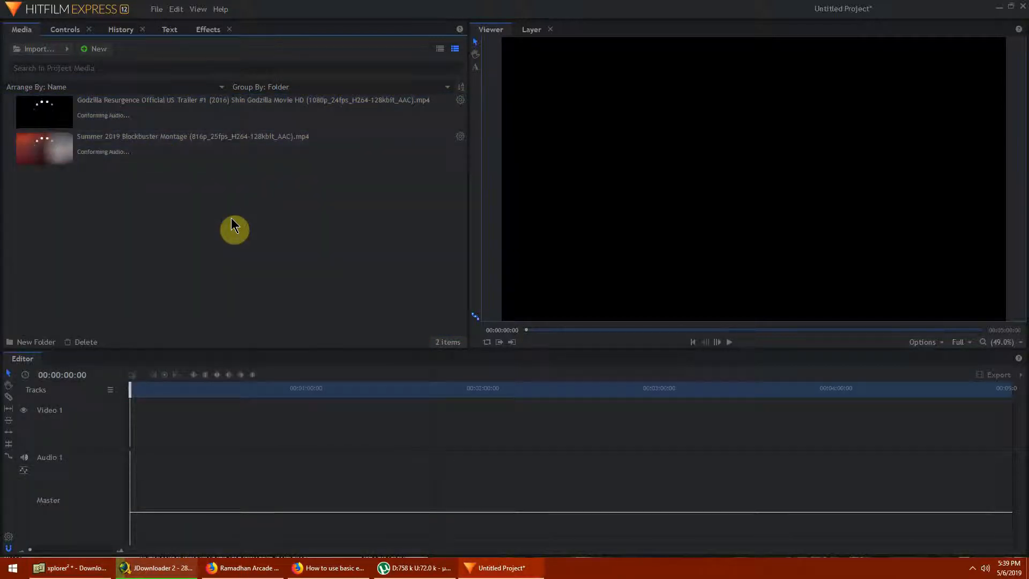
Drag the Godzilla trailer from the Media panel onto the Editor timeline
left_click(198, 108)
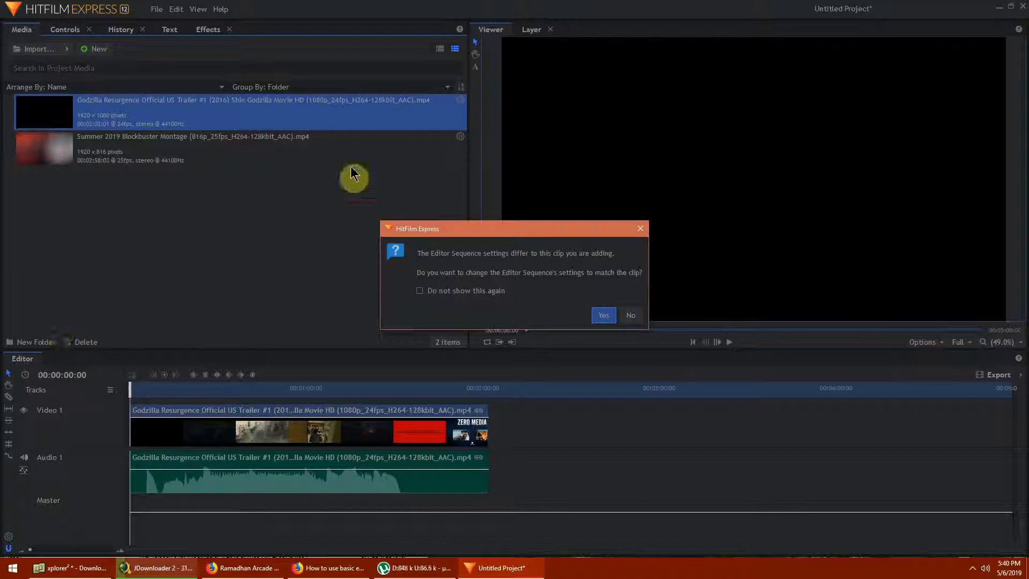
mouse_move(174, 140)
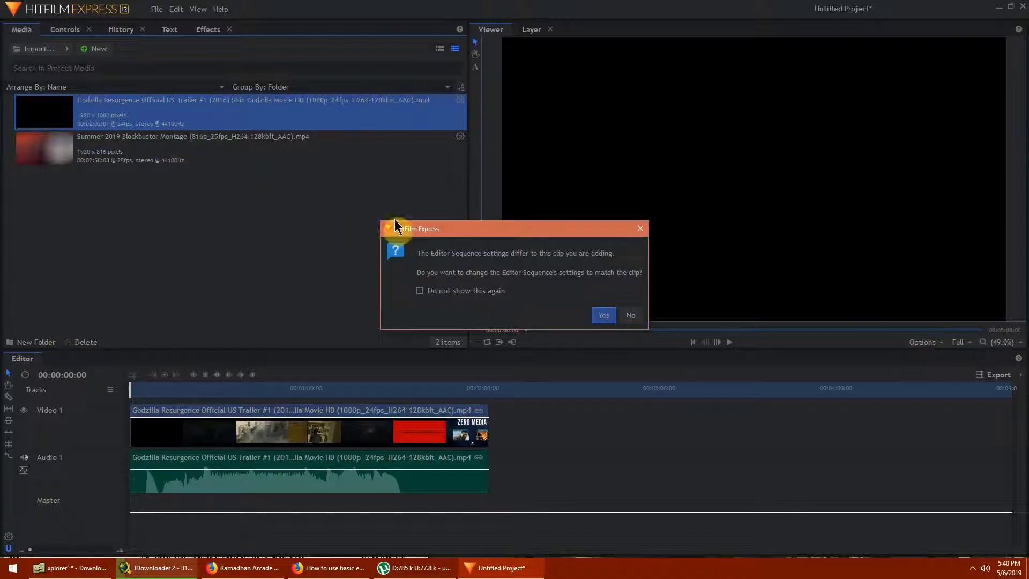
mouse_move(493, 285)
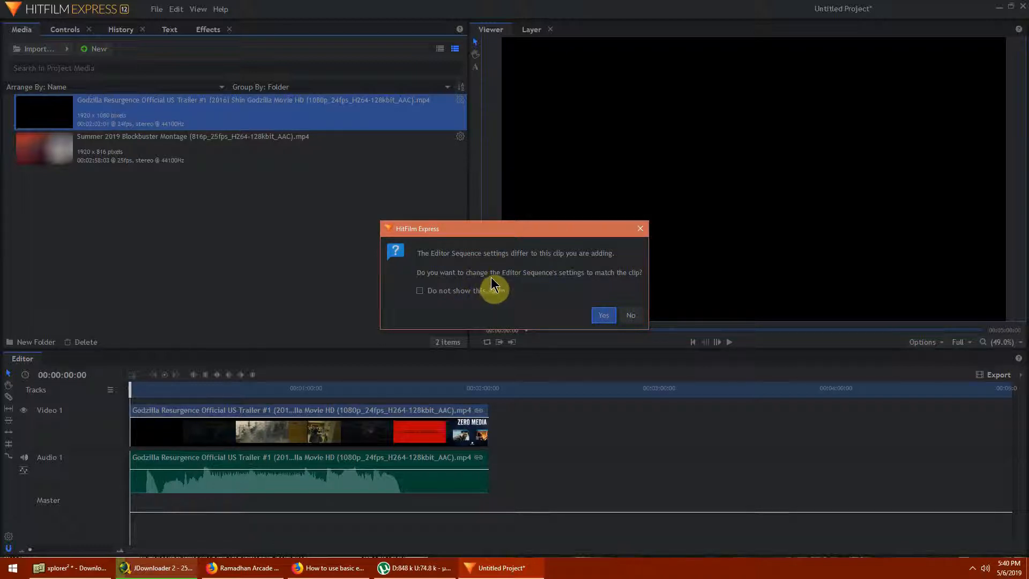
mouse_move(847, 352)
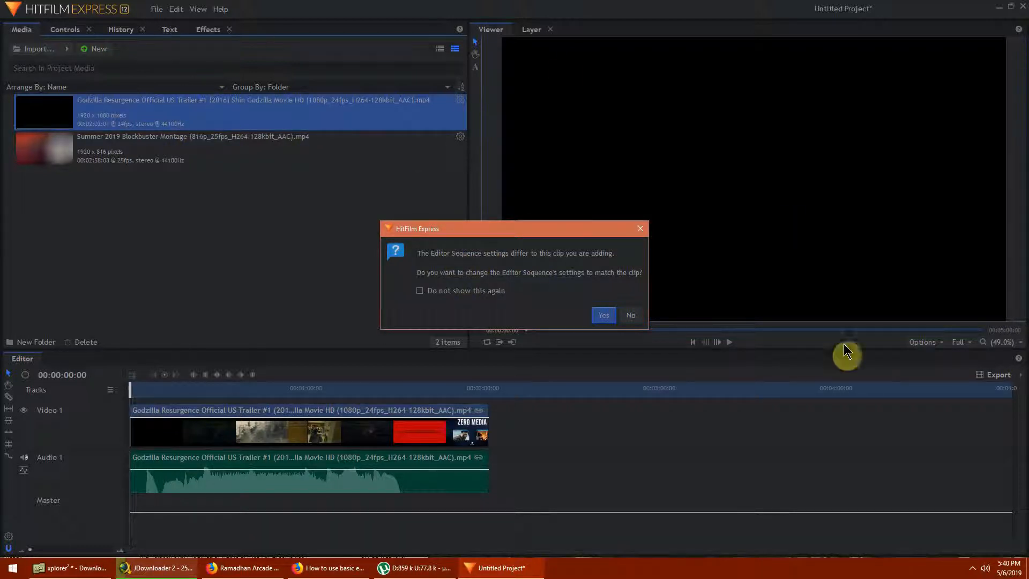
mouse_move(127, 124)
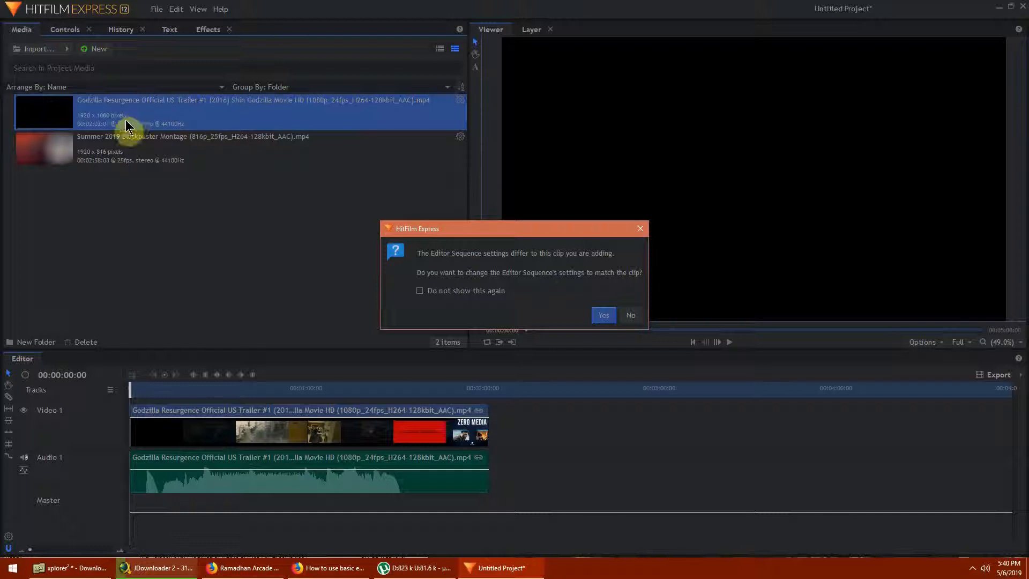
mouse_move(223, 148)
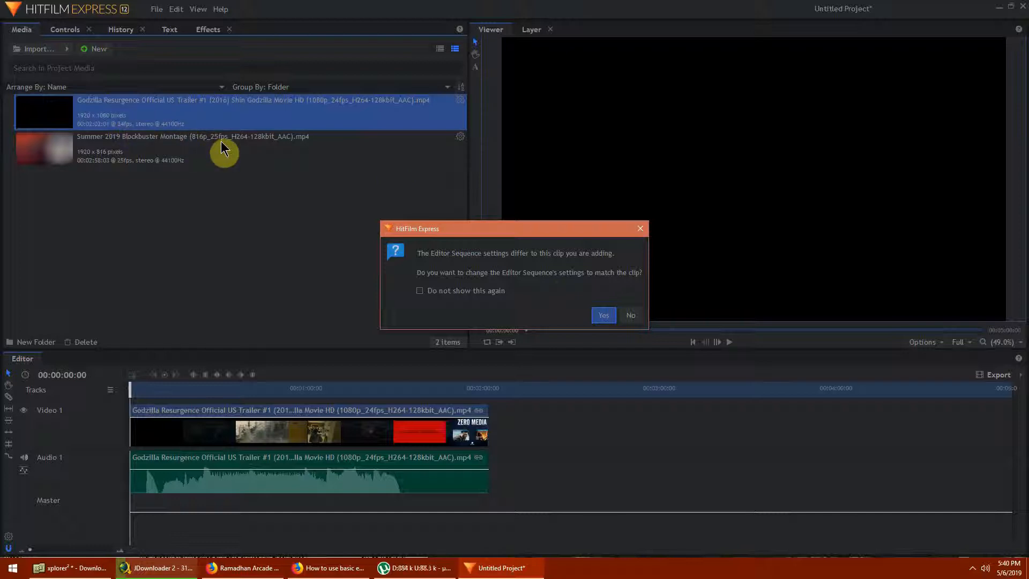
mouse_move(127, 139)
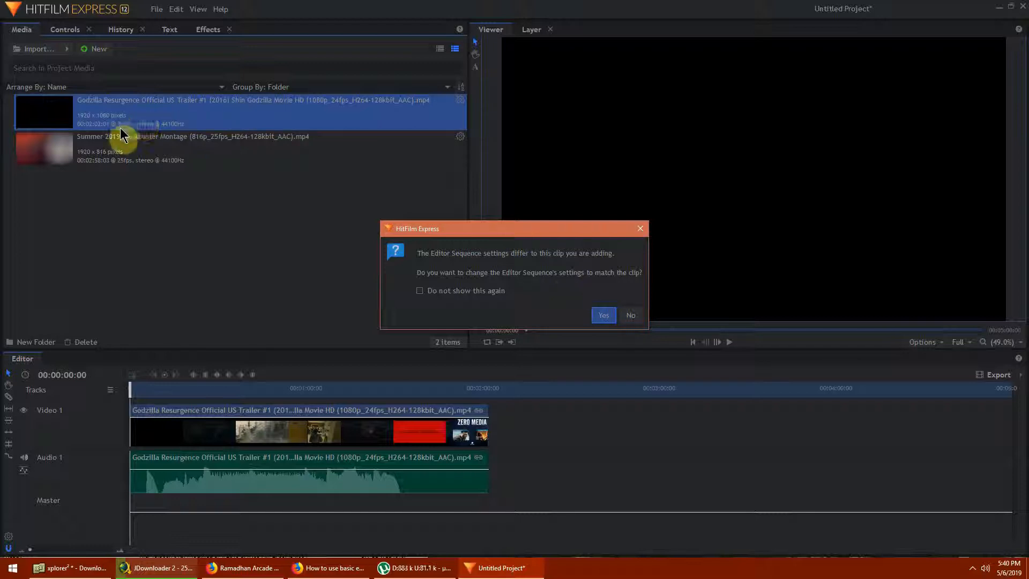
mouse_move(89, 124)
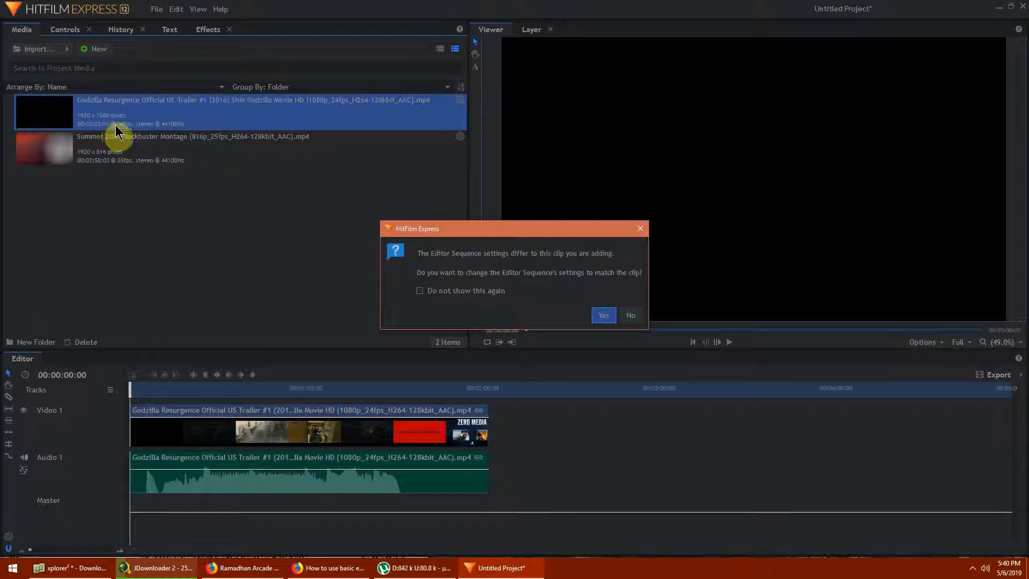
mouse_move(489, 279)
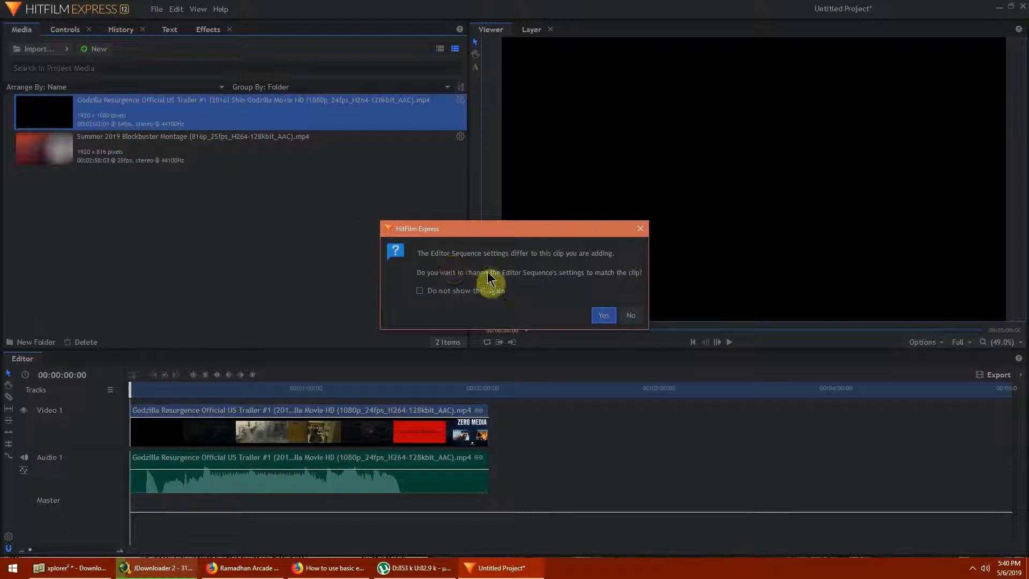
mouse_move(594, 358)
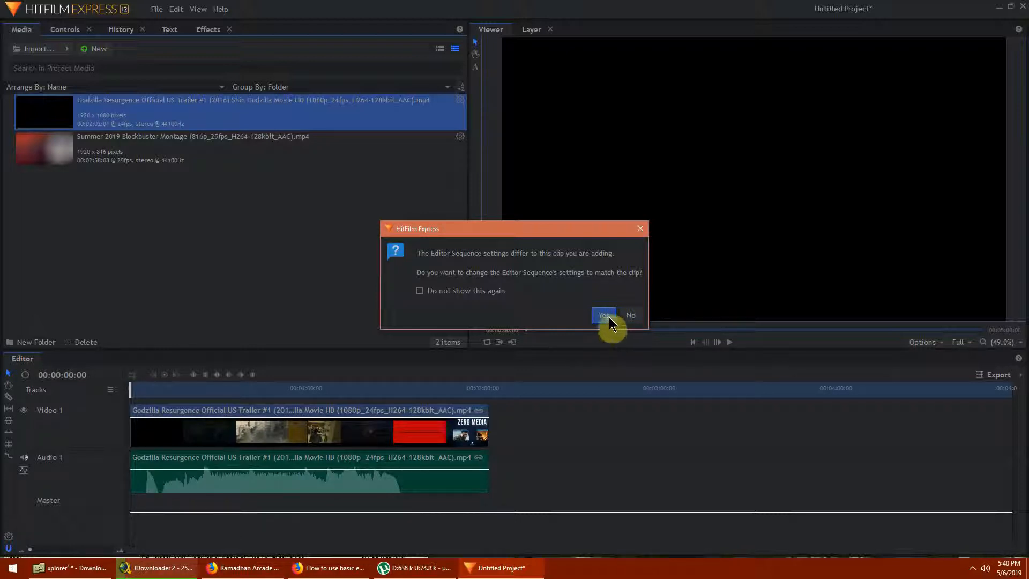
Accept matching sequence settings to the Godzilla clip and set the playhead near 00:00:11
left_click(601, 315)
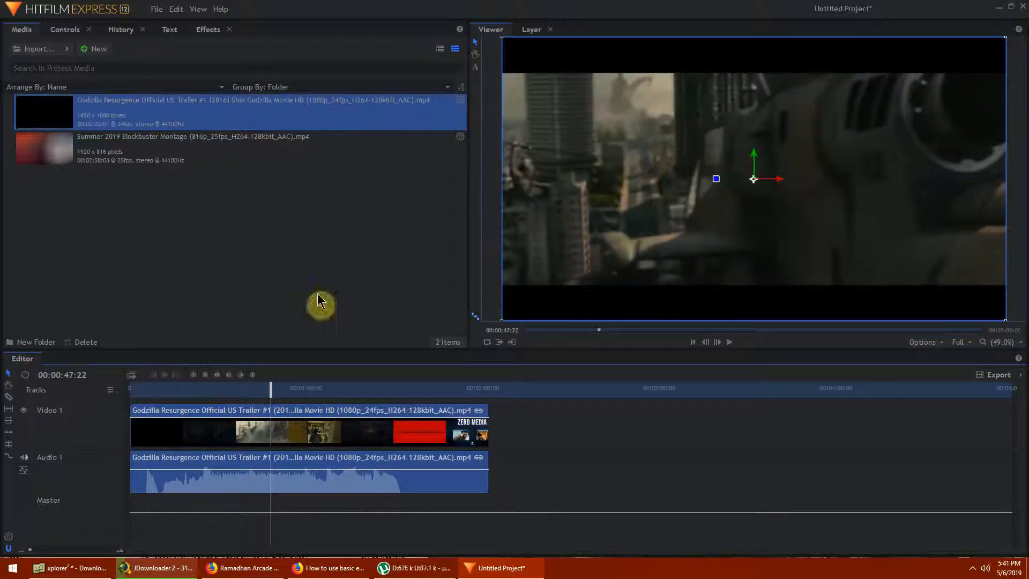
mouse_move(558, 148)
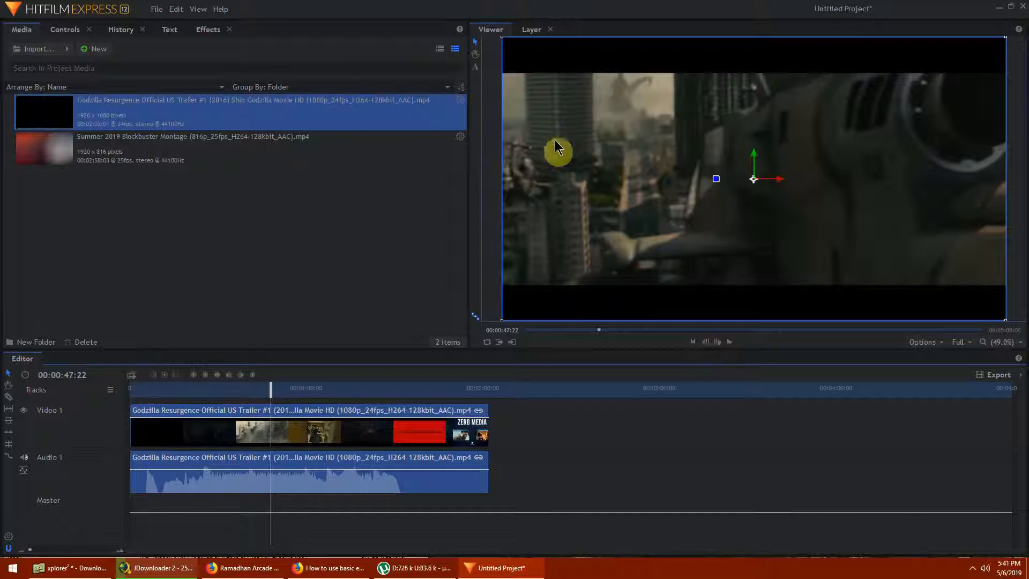
mouse_move(167, 396)
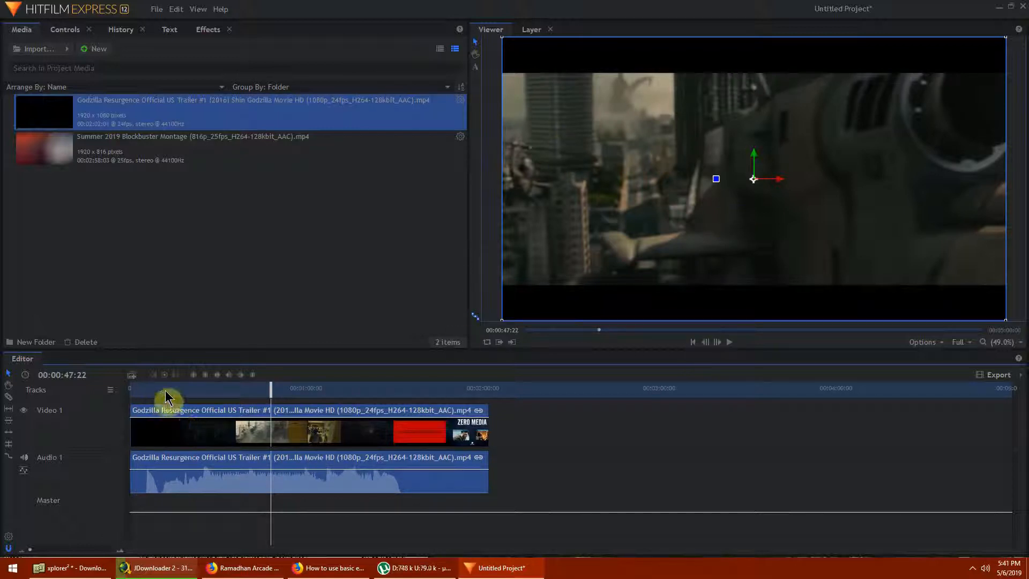
left_click(164, 388)
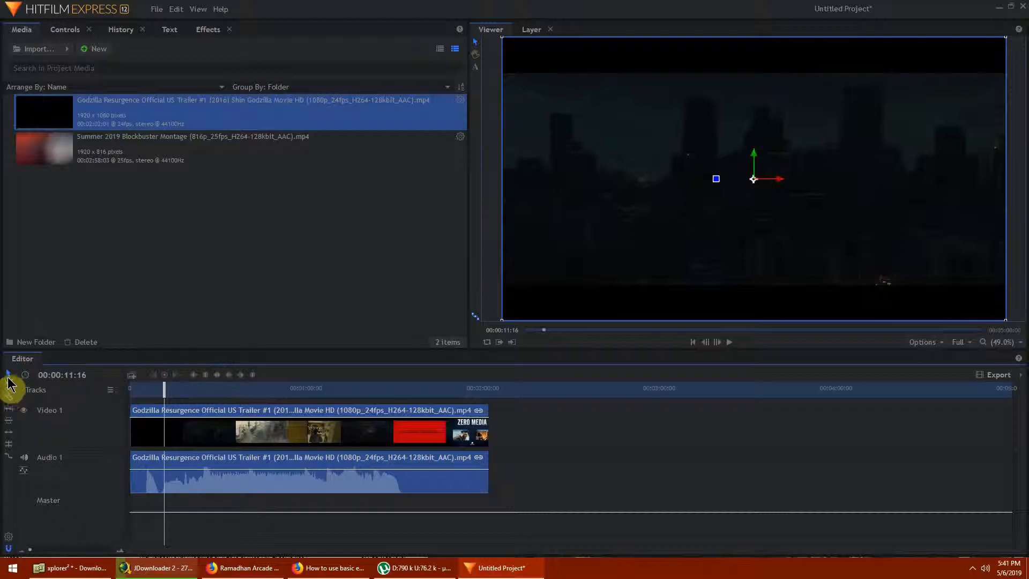
mouse_move(9, 384)
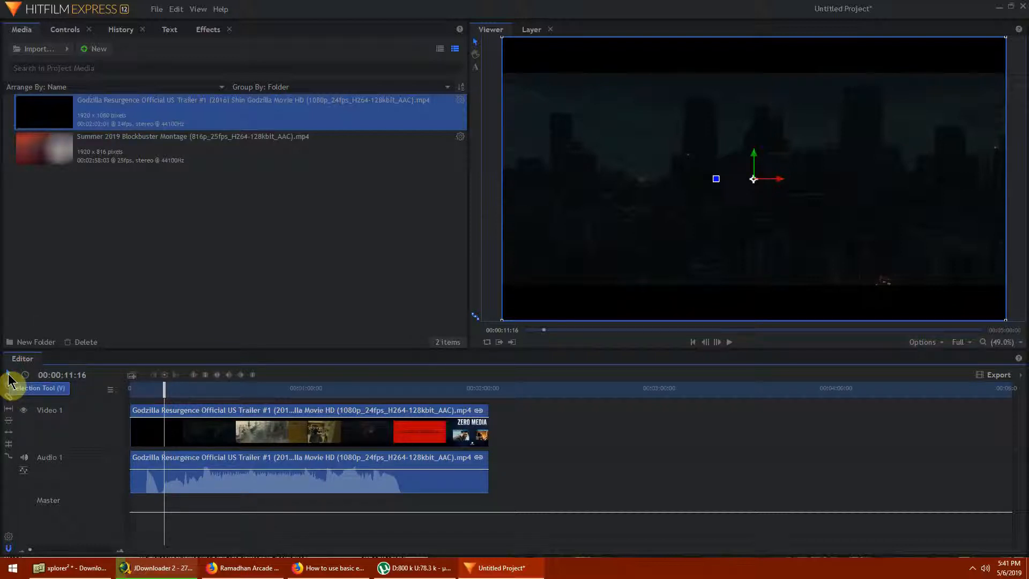
mouse_move(9, 392)
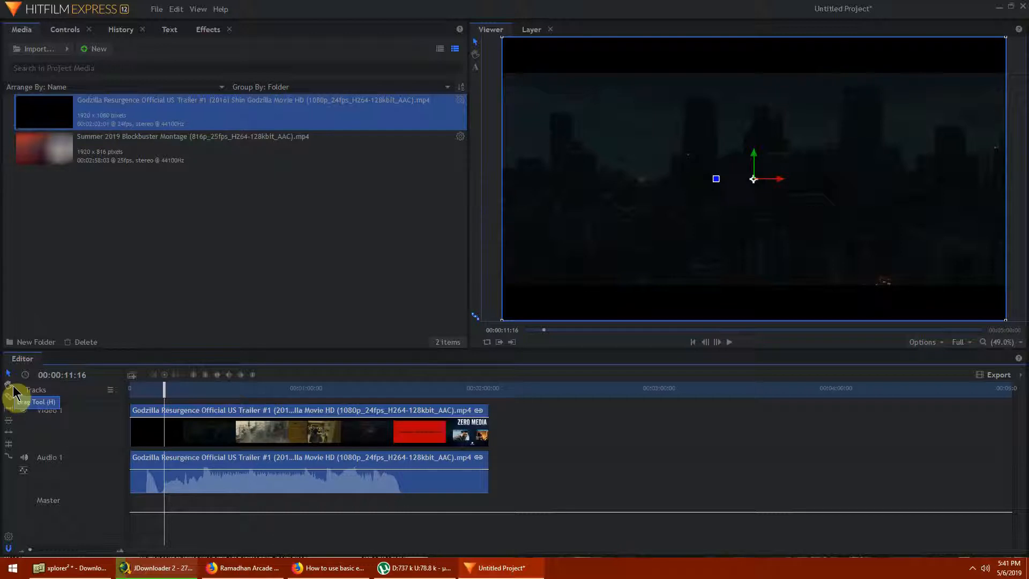
mouse_move(9, 414)
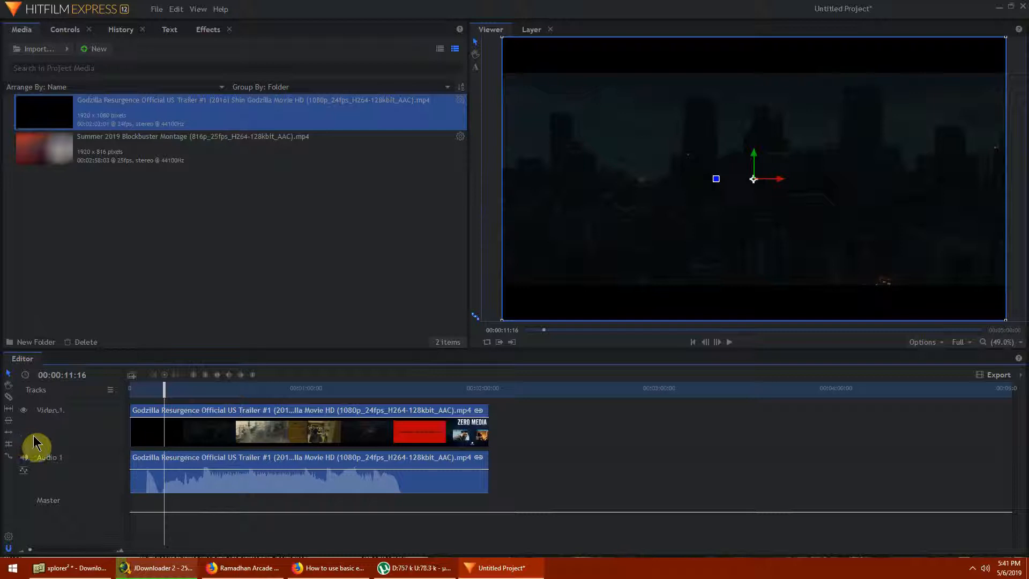
mouse_move(203, 394)
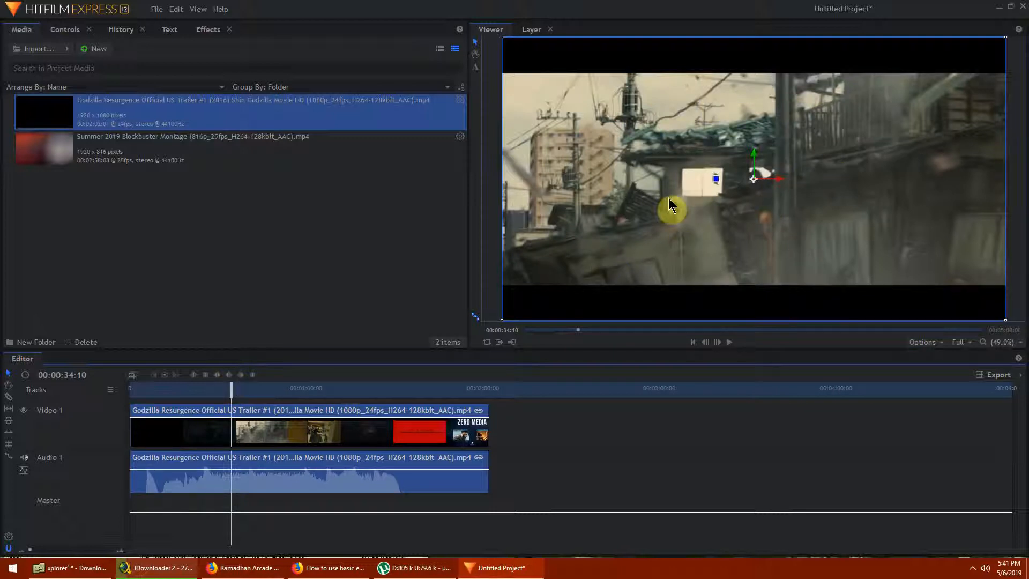
mouse_move(293, 402)
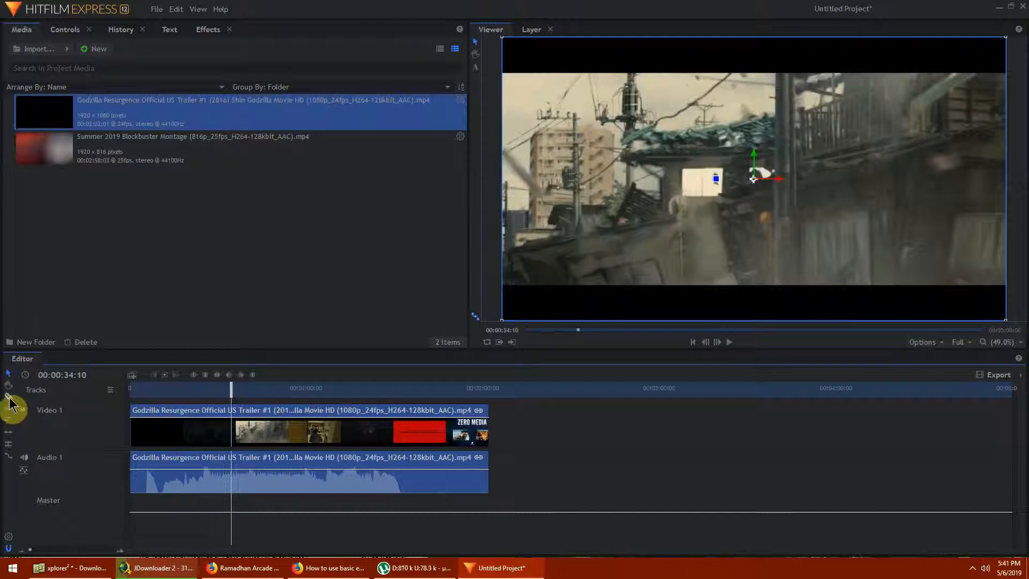
mouse_move(9, 400)
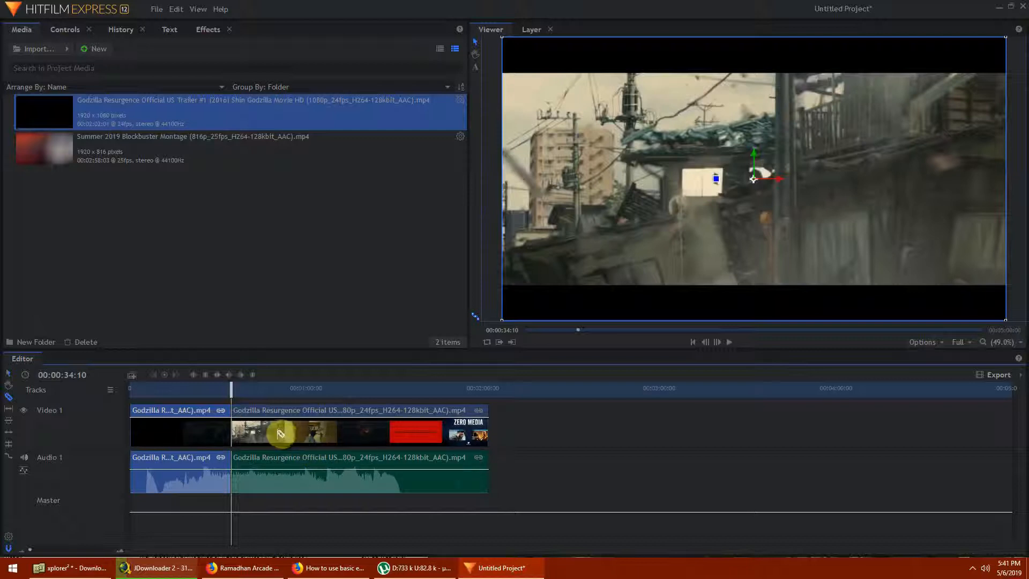
mouse_move(282, 407)
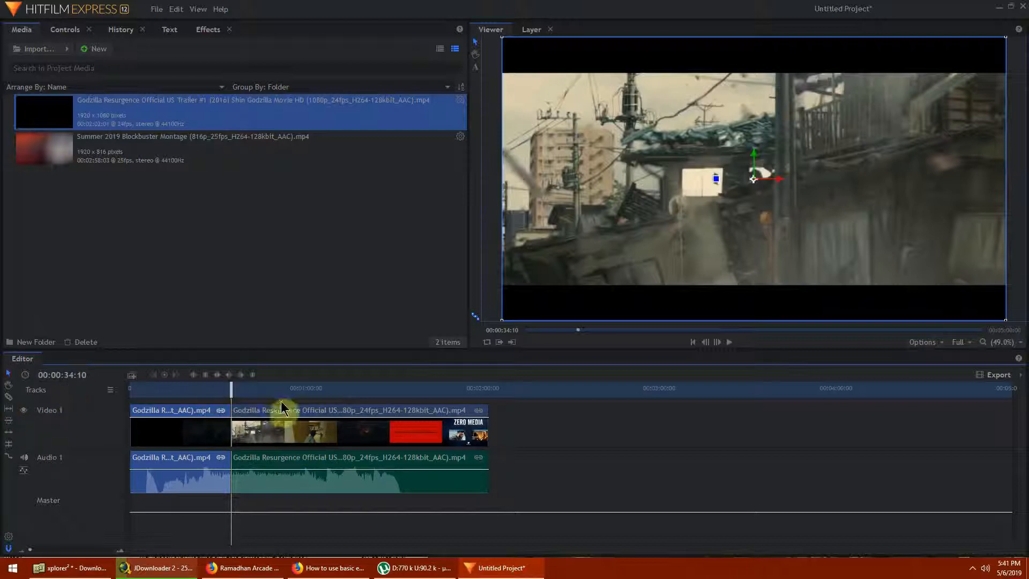
mouse_move(155, 423)
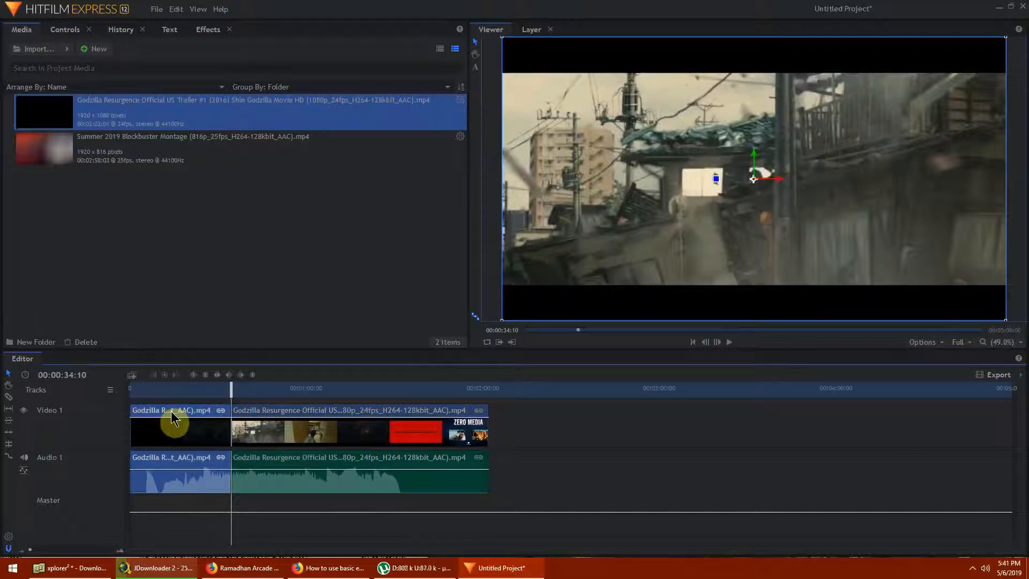
Remove the opening piece of the sliced trailer via its right-click menu
right_click(174, 423)
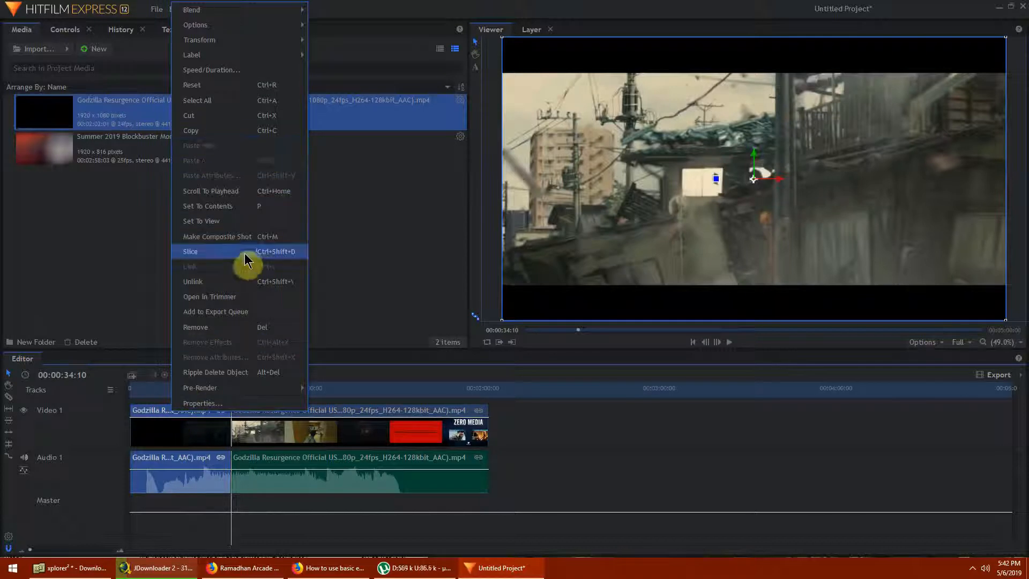
mouse_move(269, 327)
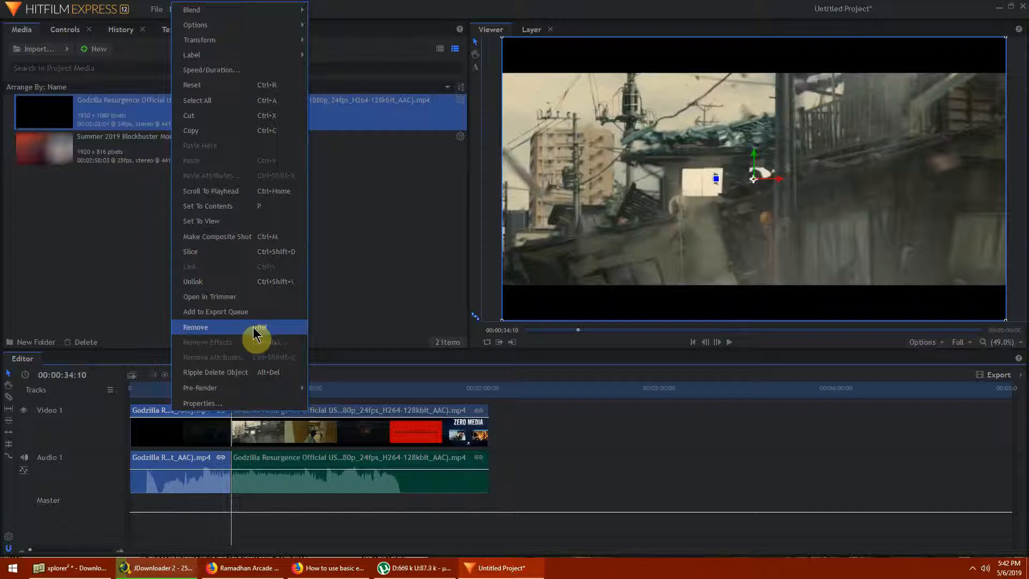
left_click(195, 327)
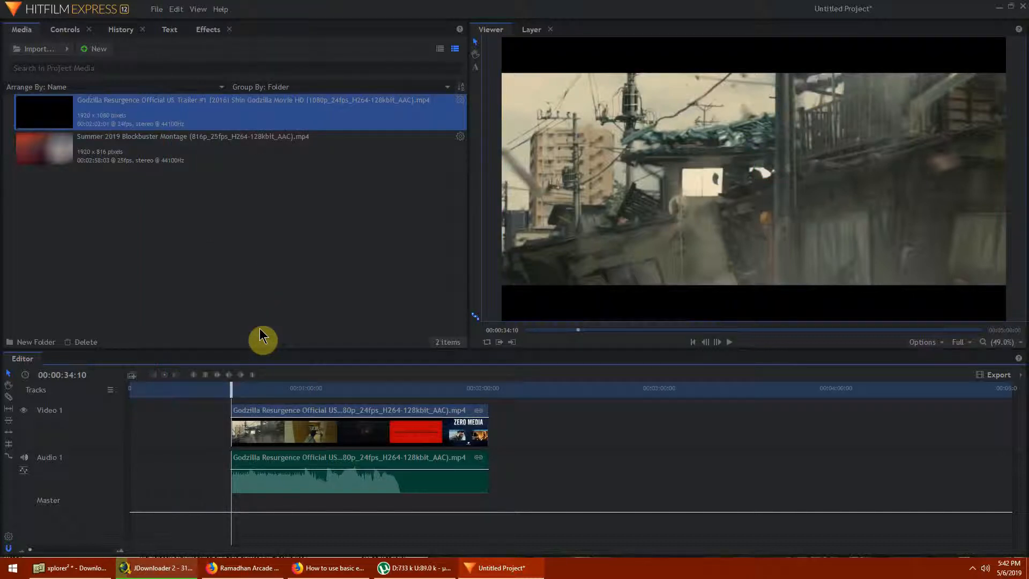
mouse_move(188, 427)
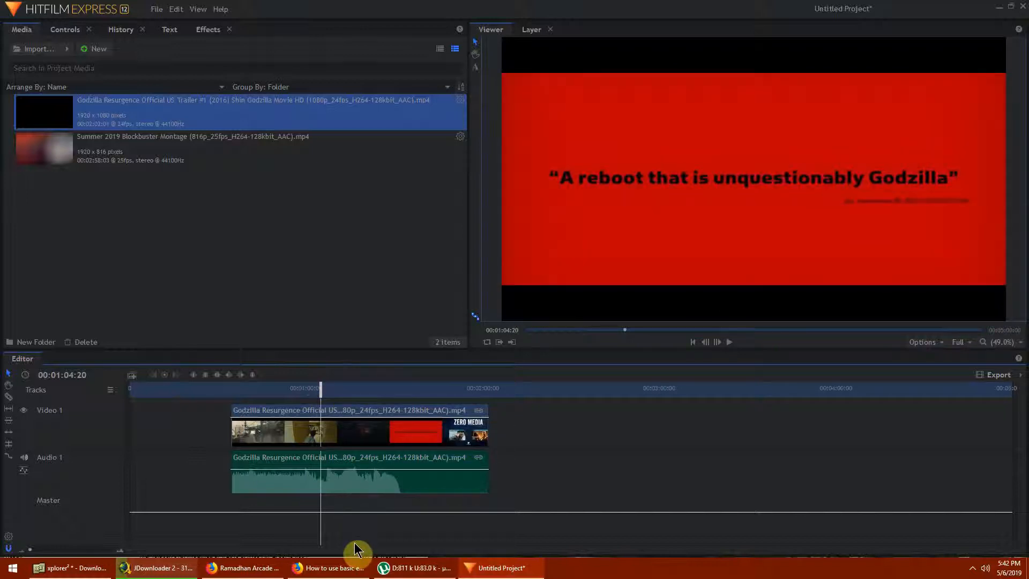
mouse_move(9, 399)
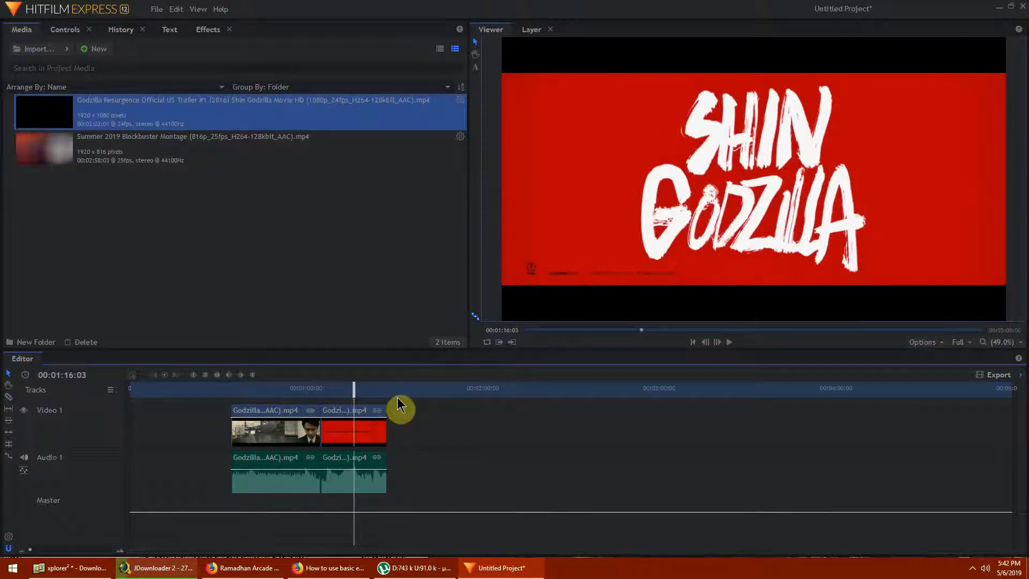
mouse_move(489, 403)
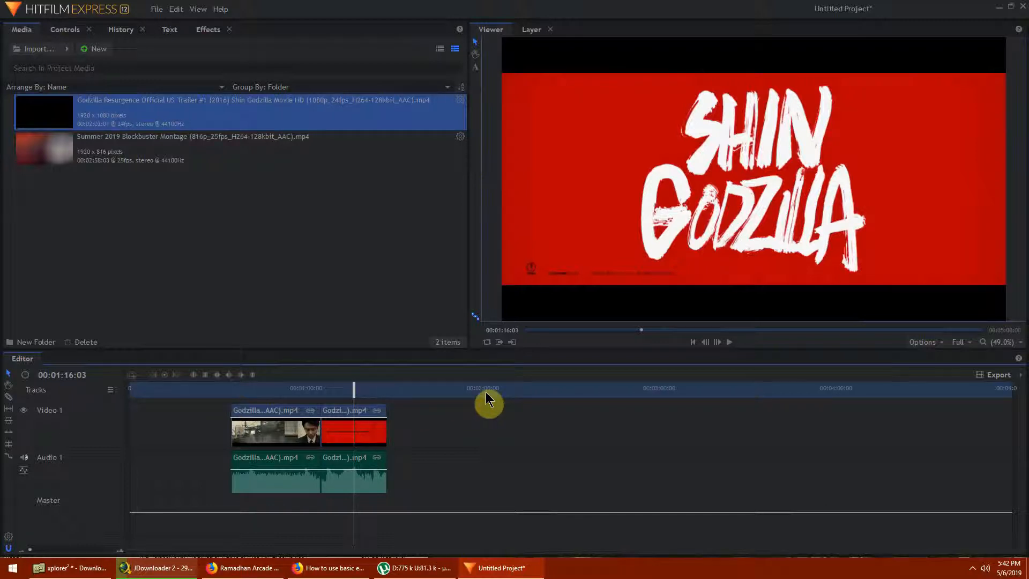
mouse_move(717, 348)
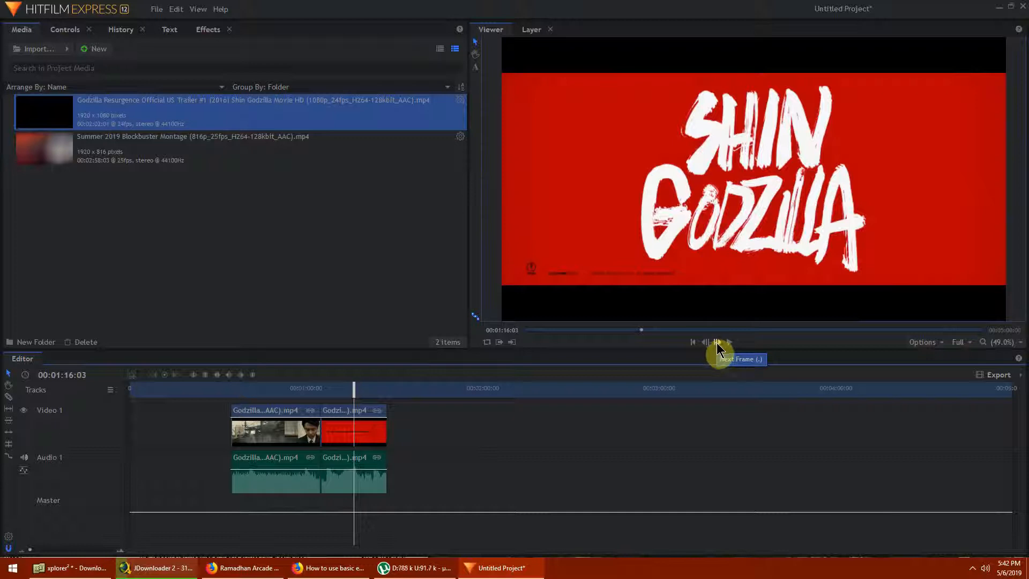
mouse_move(706, 345)
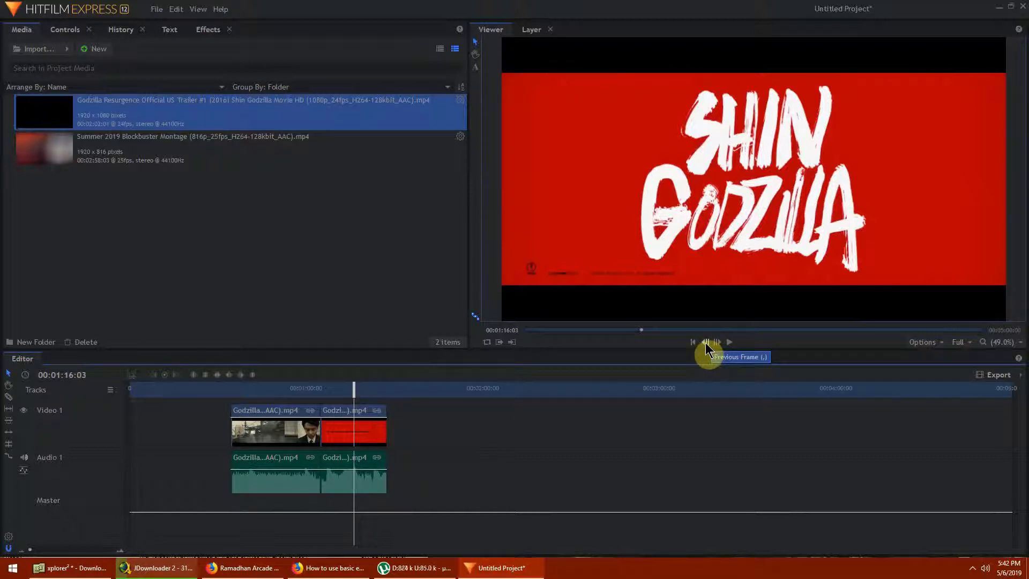
mouse_move(701, 360)
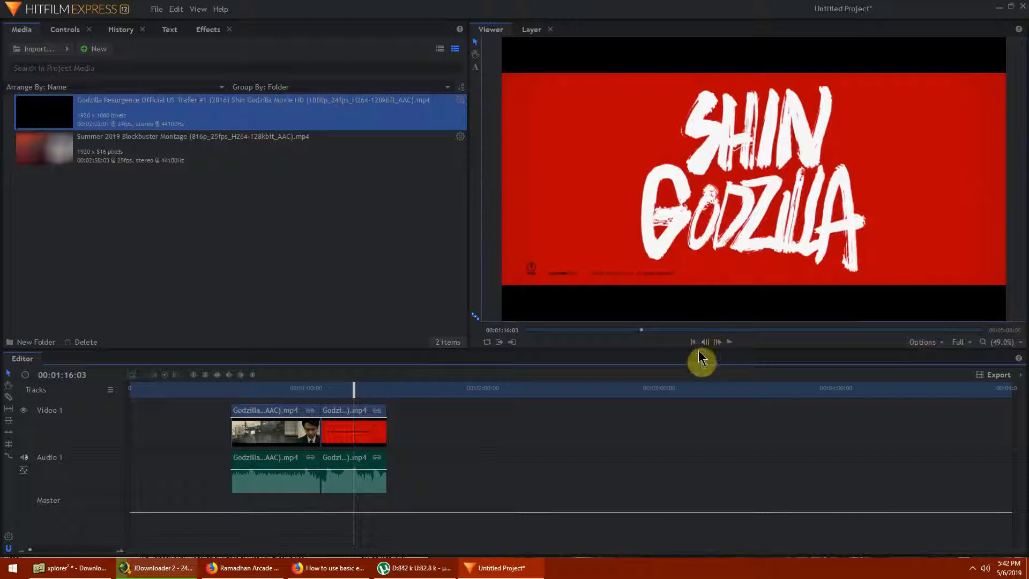
Step frames forward and back in the Viewer to locate the cut at the SHIN GODZILLA title card
left_click(717, 341)
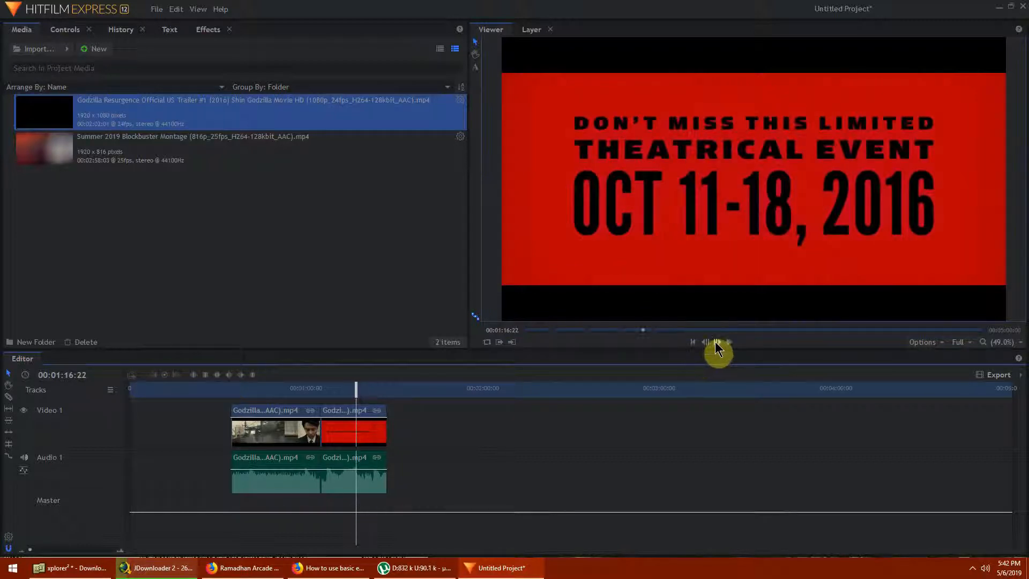
left_click(715, 341)
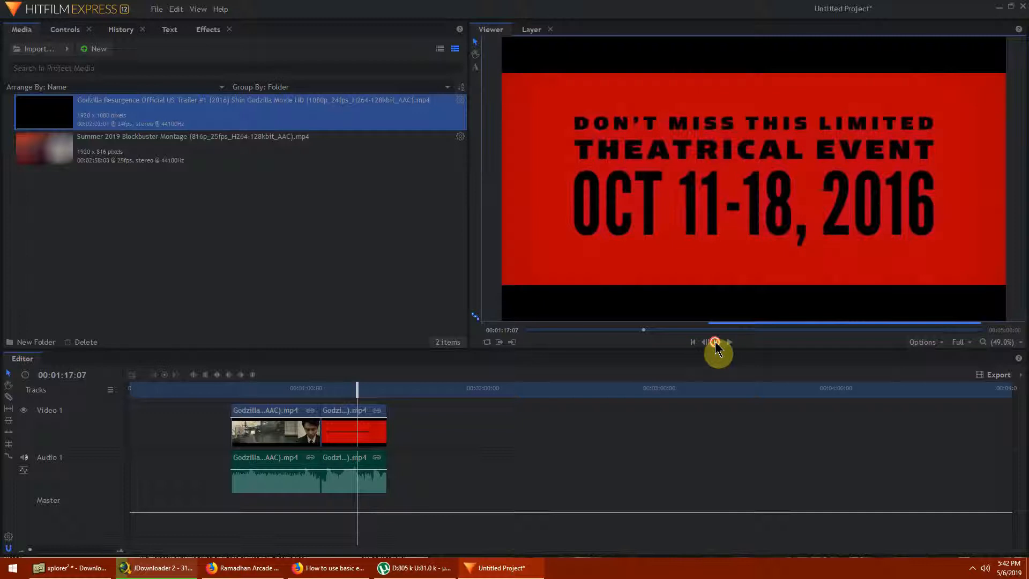
left_click(715, 342)
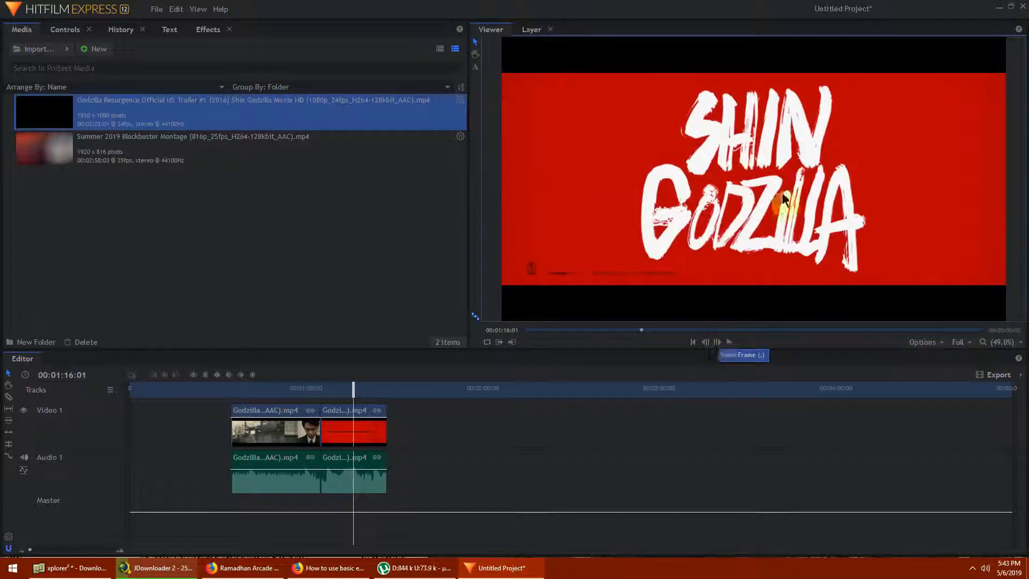
left_click(717, 342)
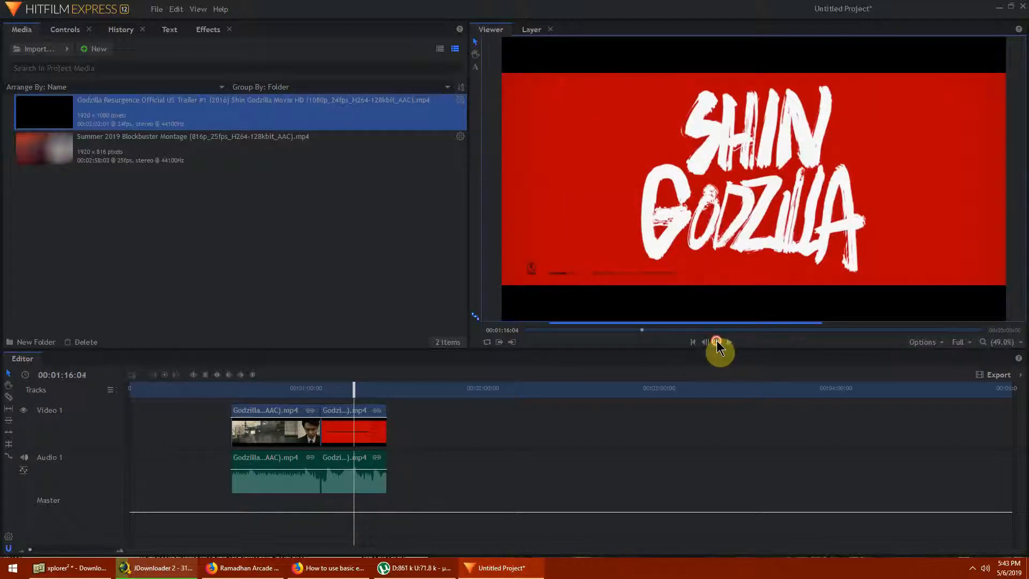
left_click(717, 341)
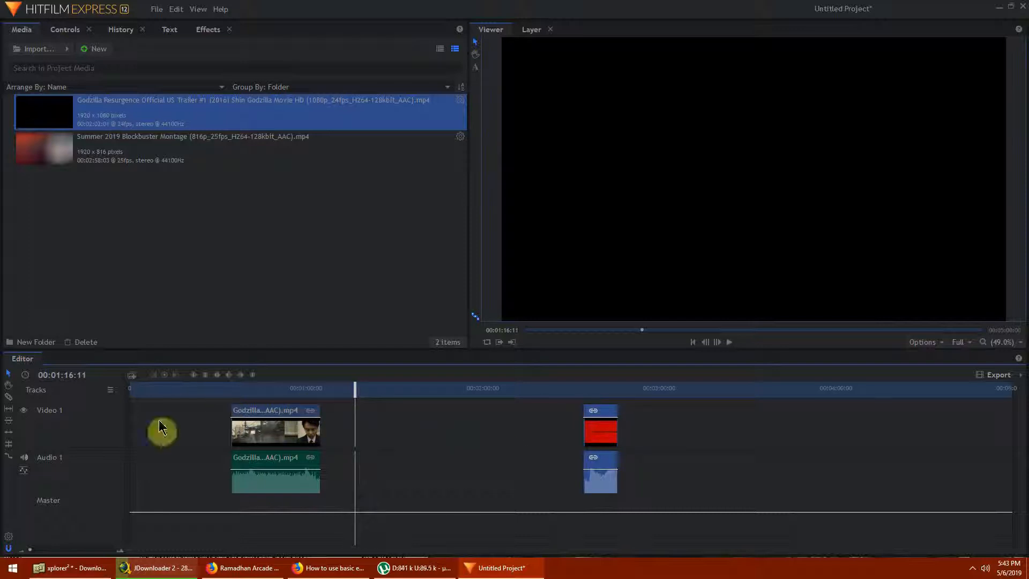
mouse_move(422, 421)
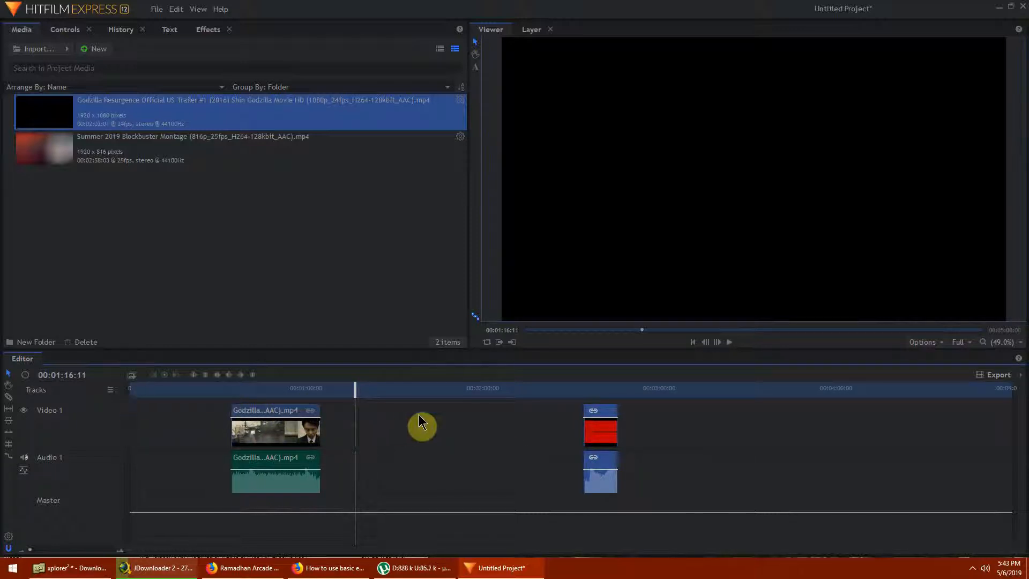
mouse_move(253, 379)
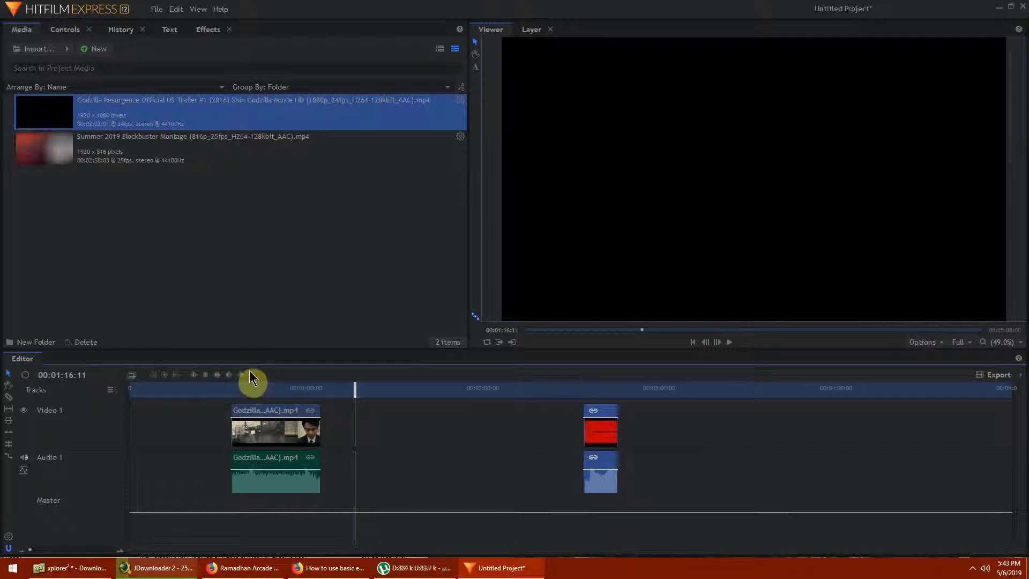
mouse_move(617, 424)
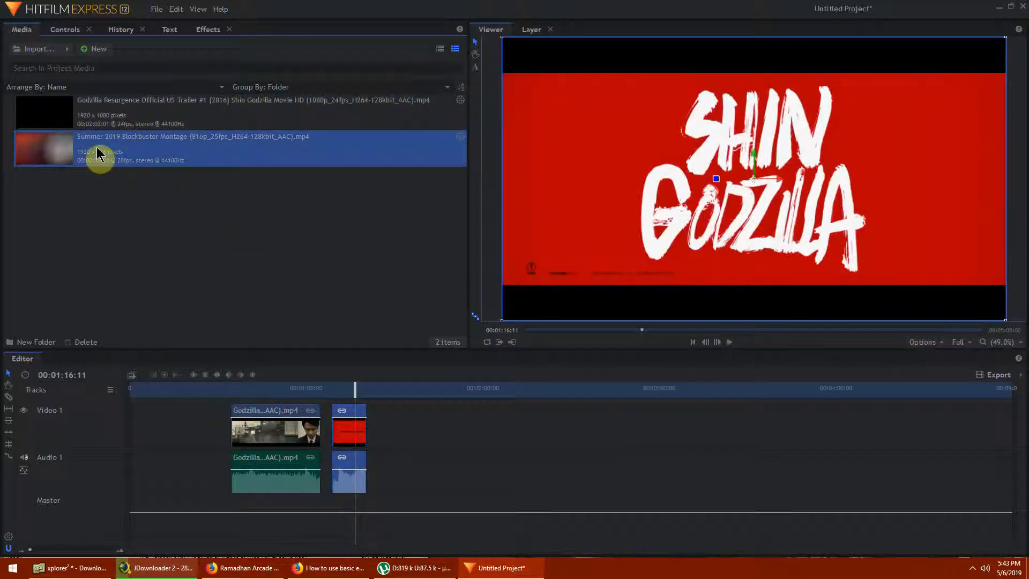
mouse_move(89, 147)
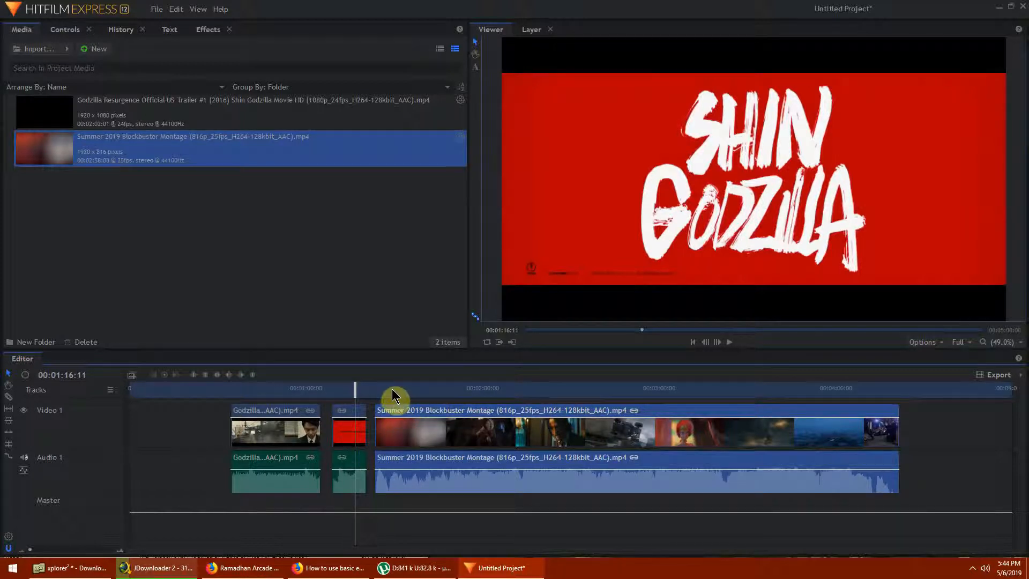
mouse_move(826, 449)
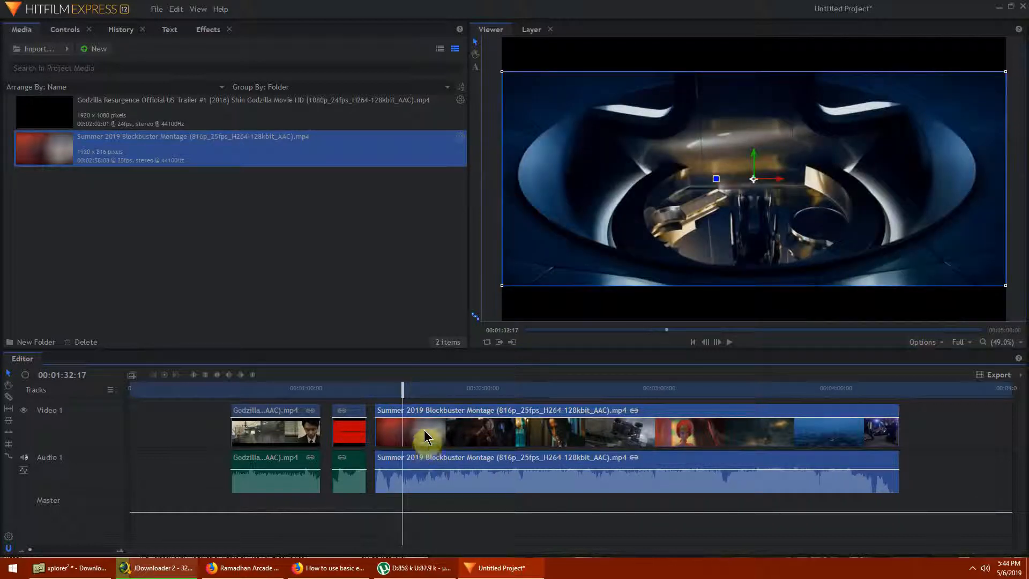
right_click(426, 433)
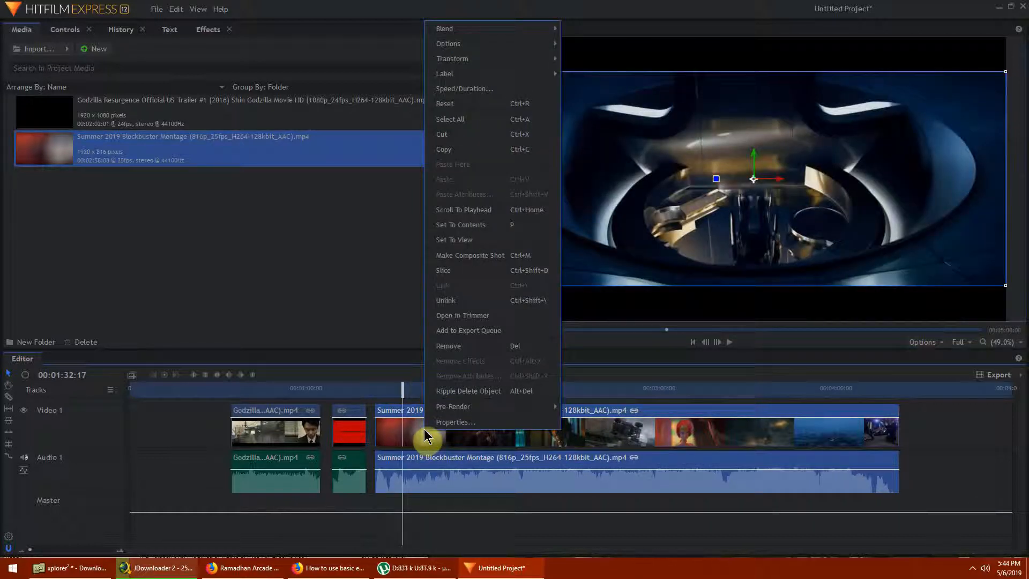
mouse_move(469, 422)
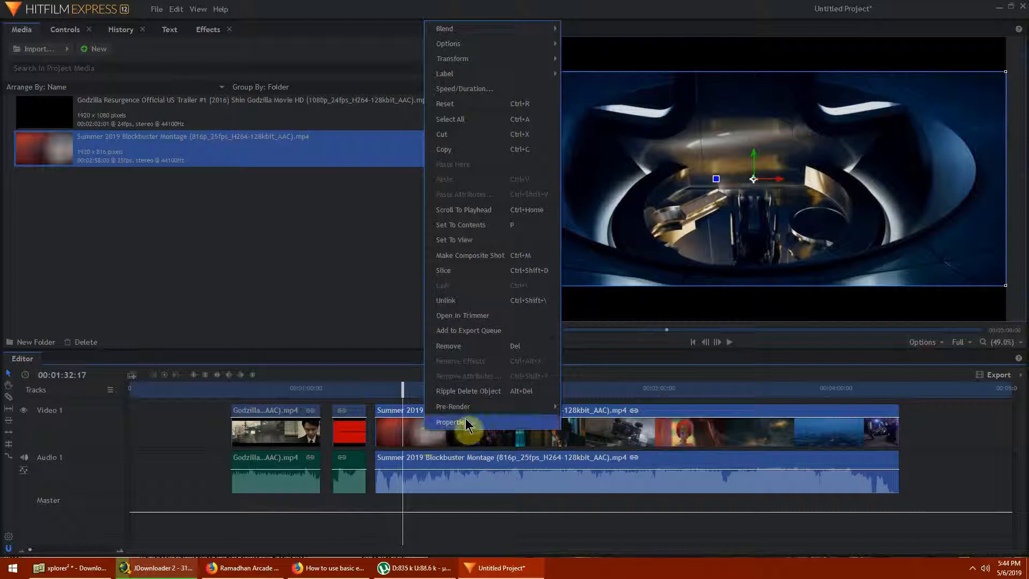
mouse_move(513, 134)
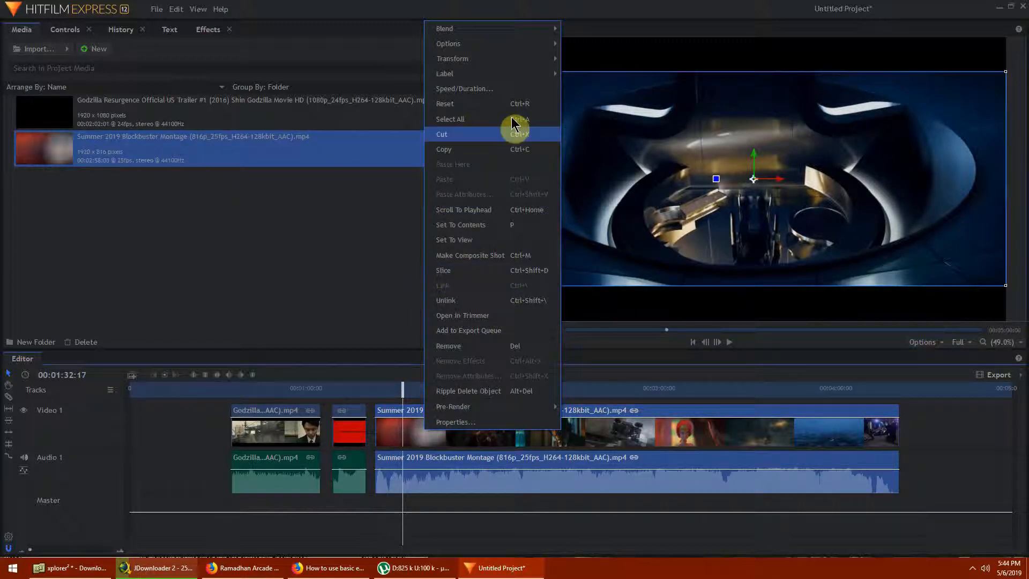
mouse_move(452, 58)
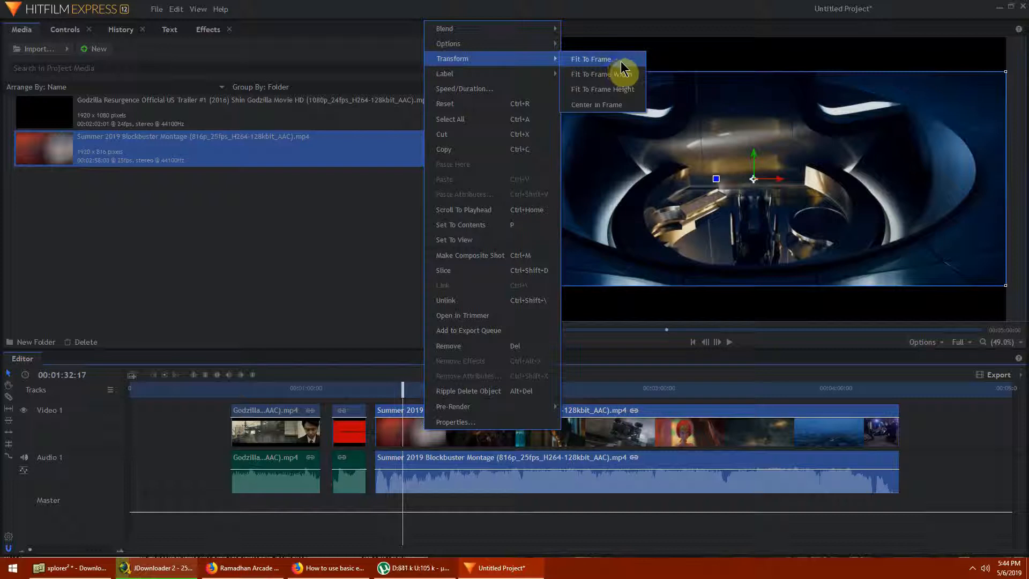
left_click(591, 58)
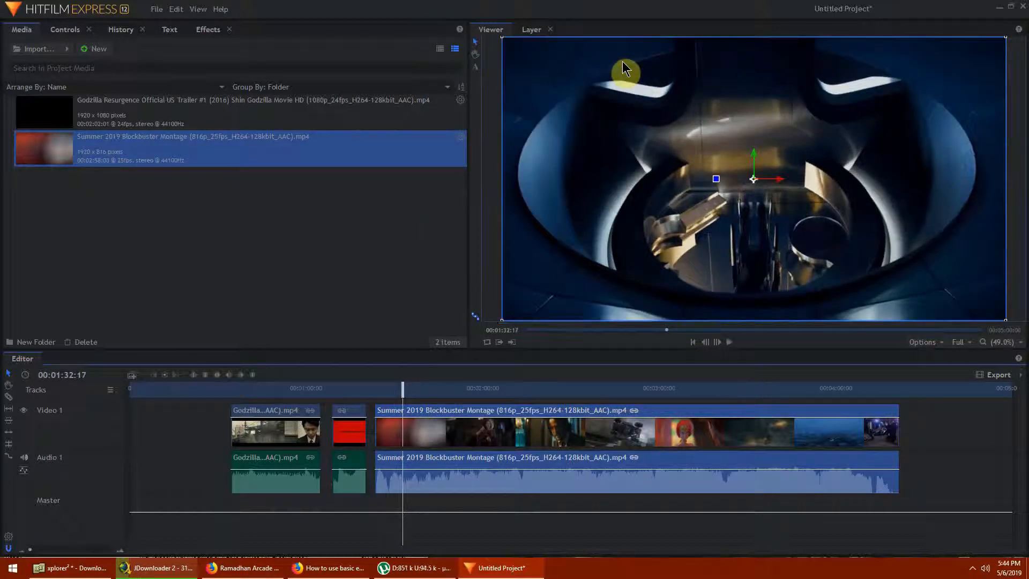
mouse_move(328, 203)
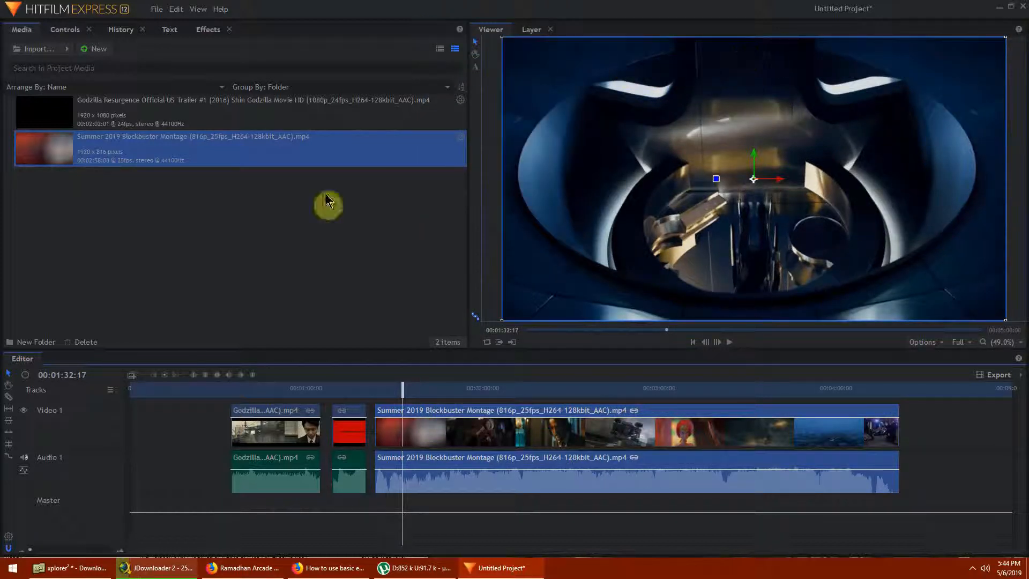
mouse_move(107, 162)
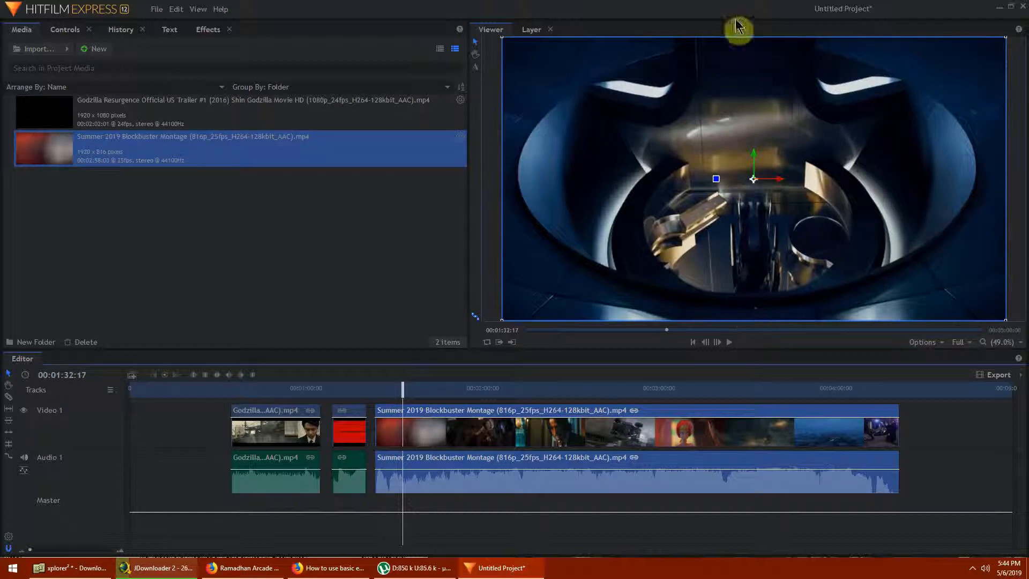
mouse_move(414, 436)
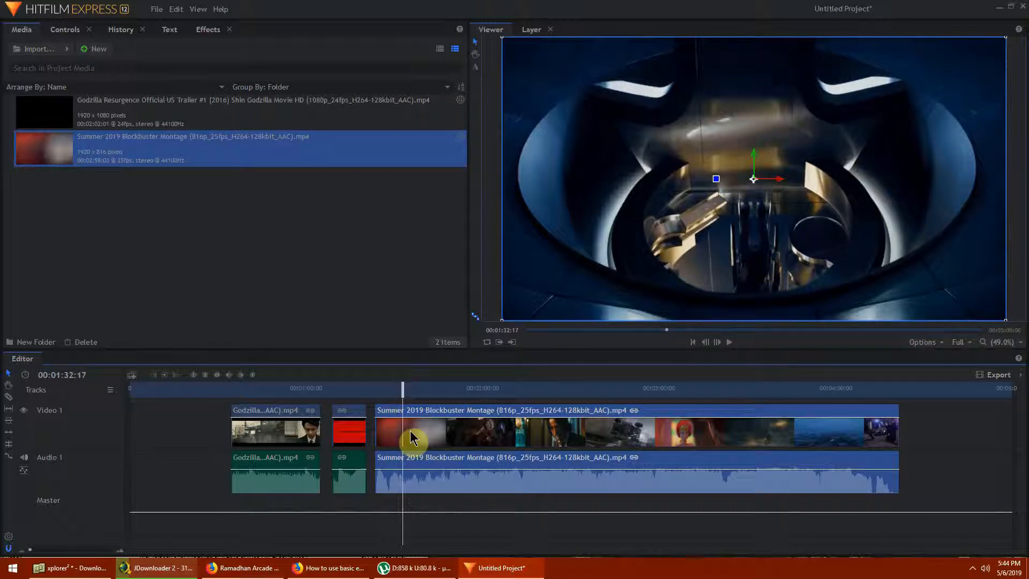
right_click(414, 438)
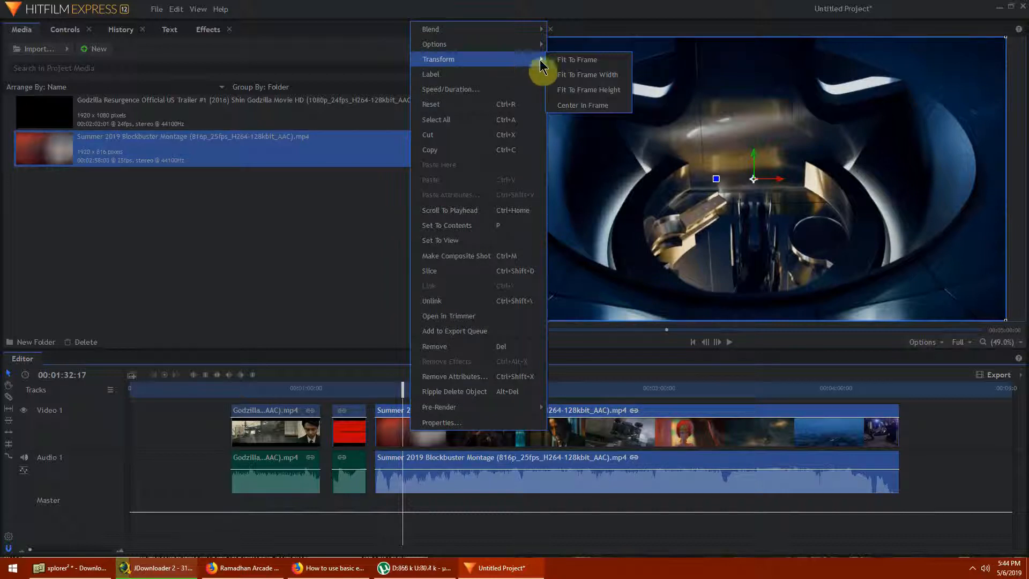
mouse_move(587, 74)
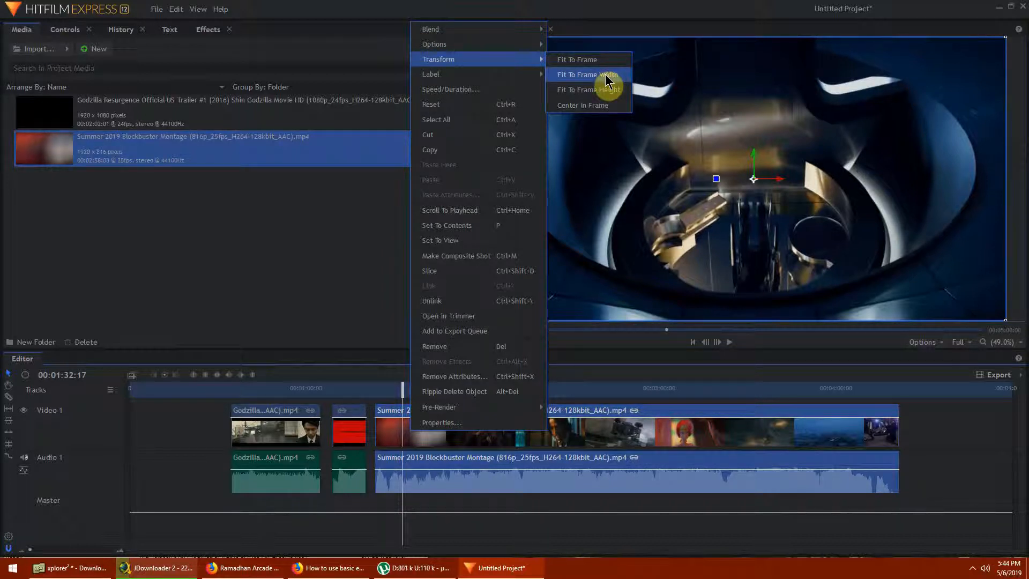
left_click(588, 74)
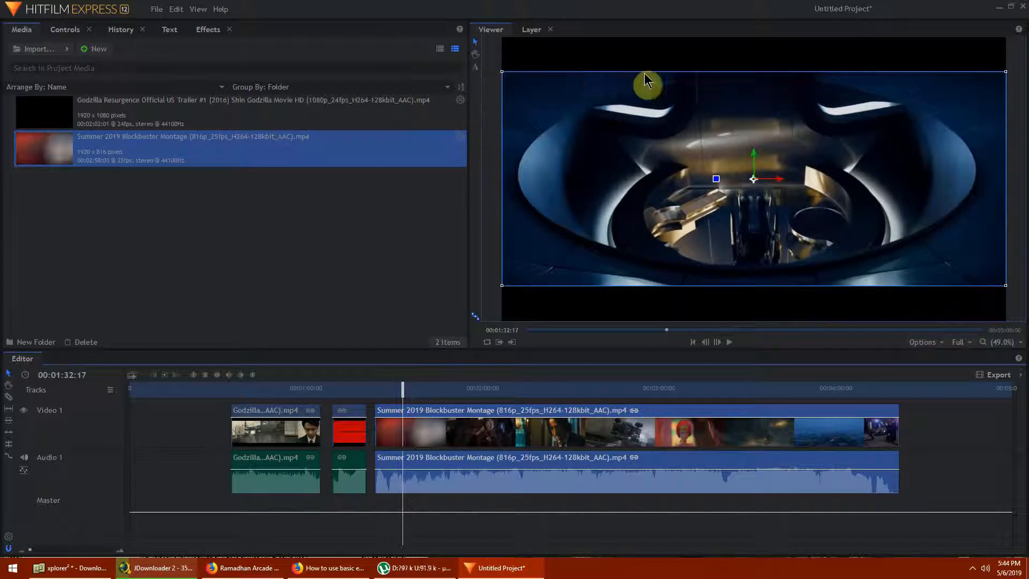
mouse_move(681, 299)
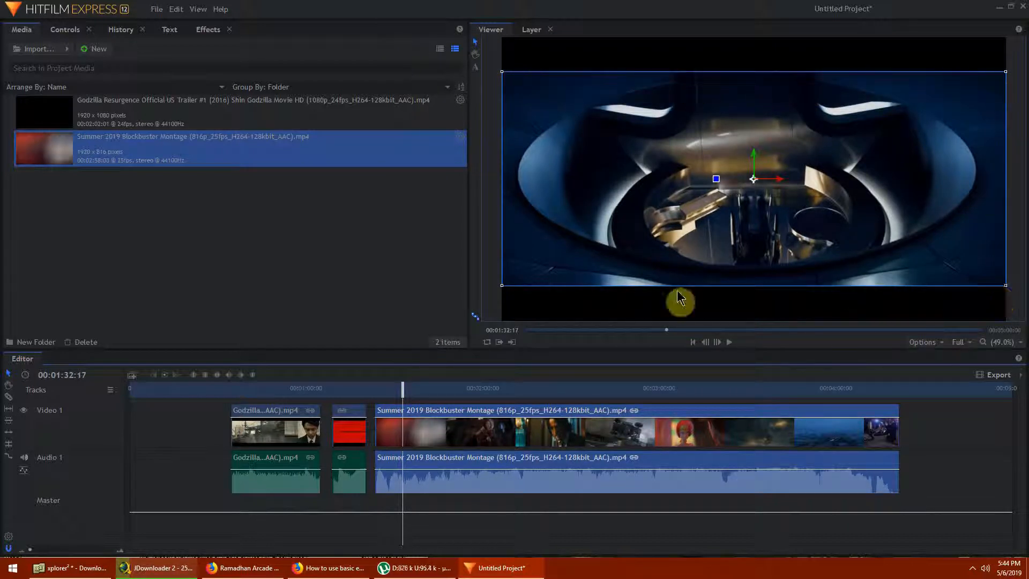
mouse_move(701, 136)
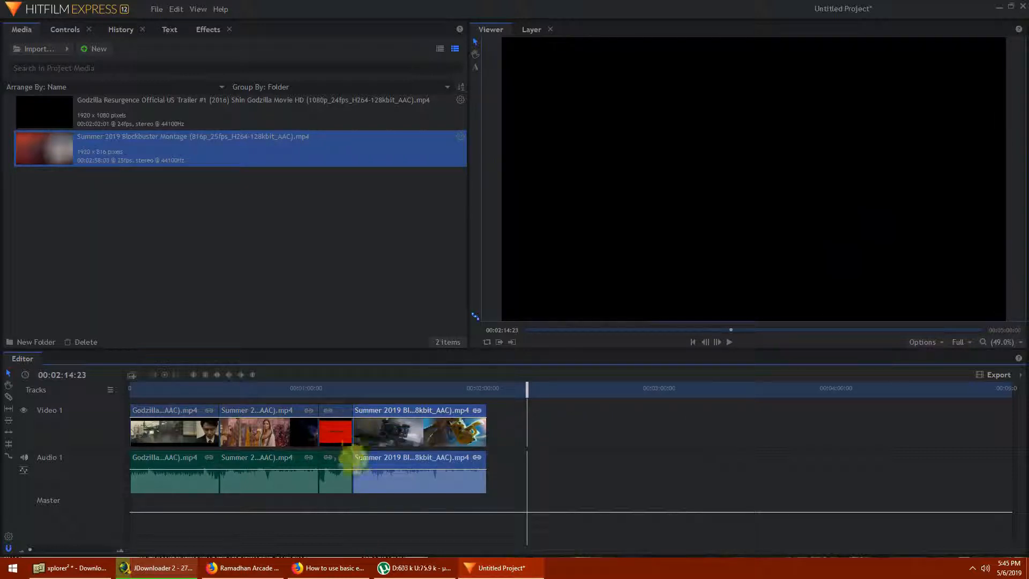
mouse_move(9, 554)
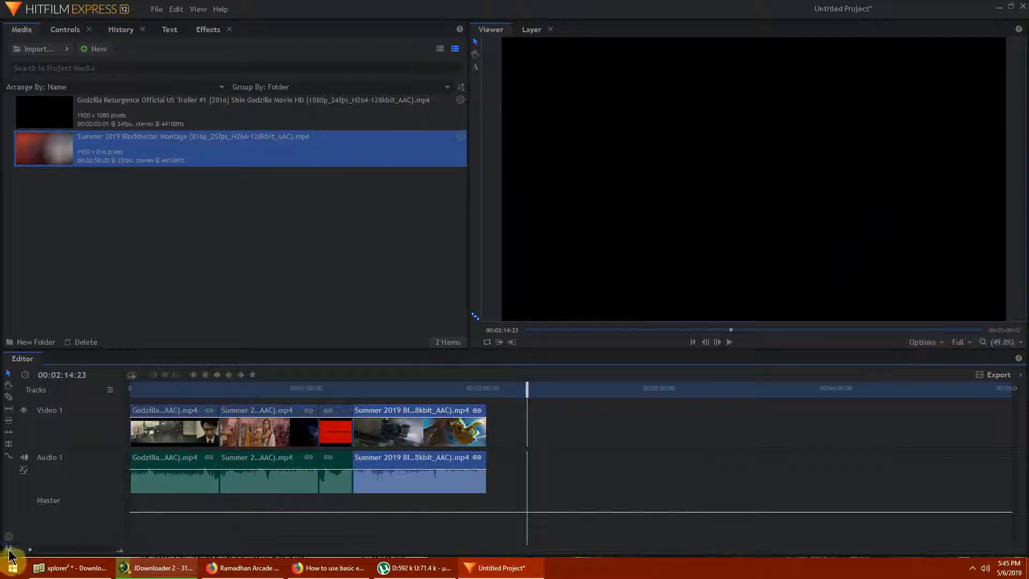
mouse_move(10, 553)
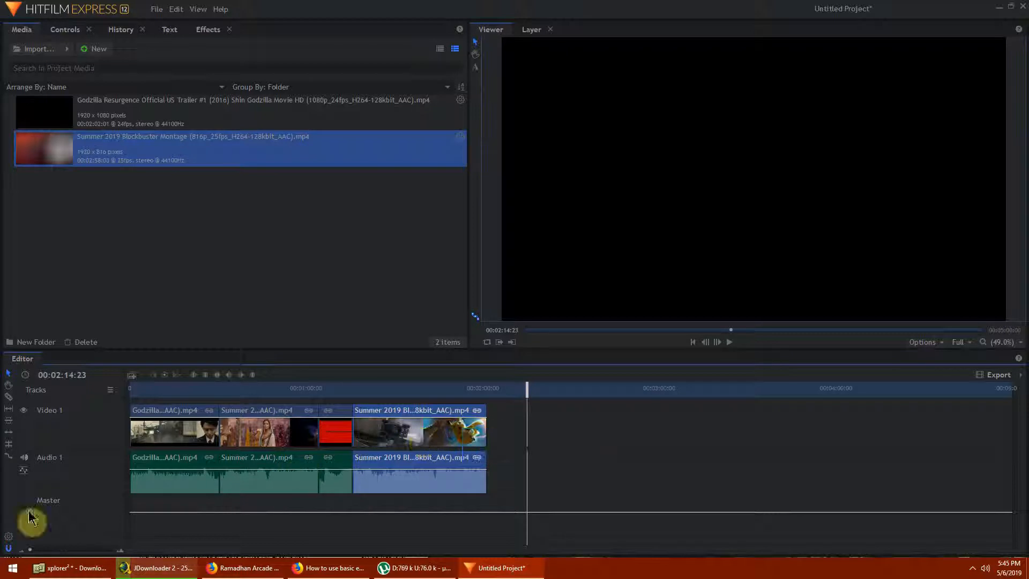
mouse_move(75, 547)
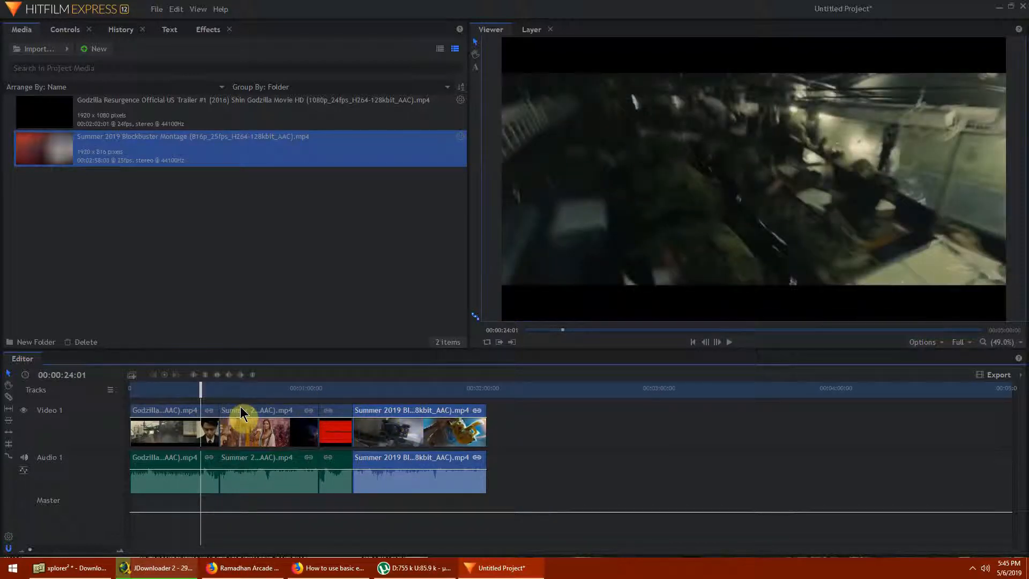
left_click(168, 390)
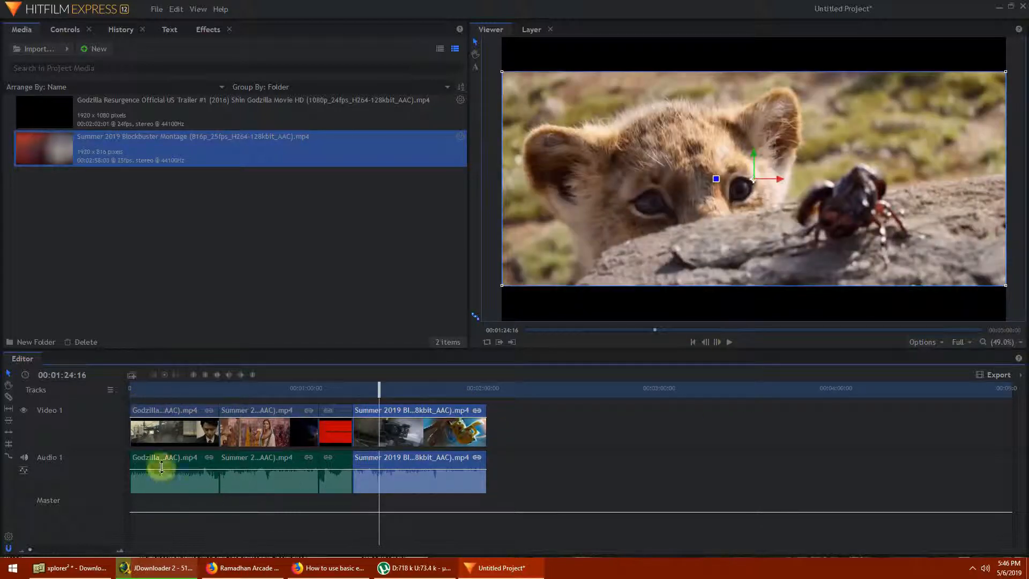
left_click(256, 466)
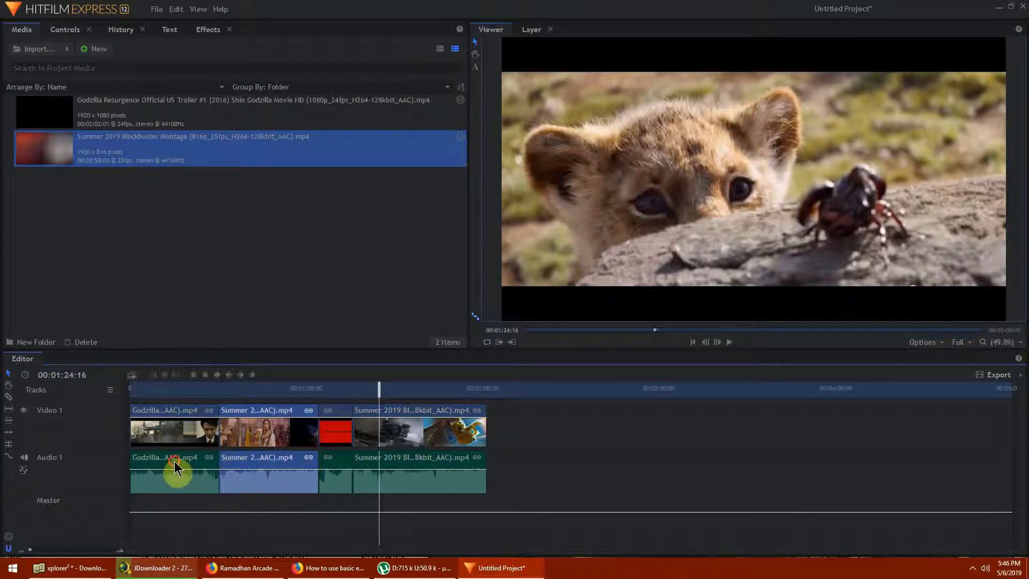
mouse_move(344, 464)
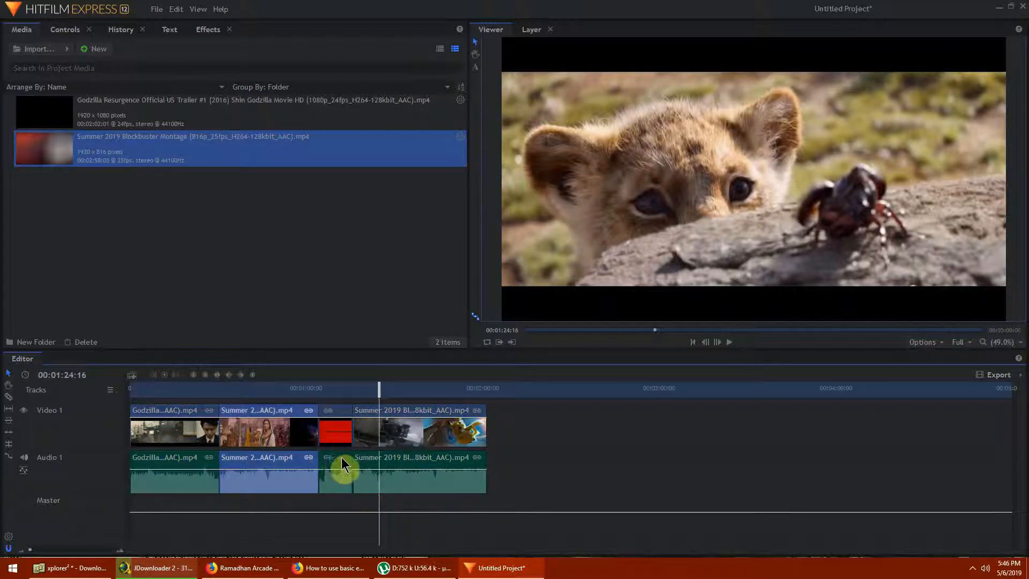
left_click(410, 457)
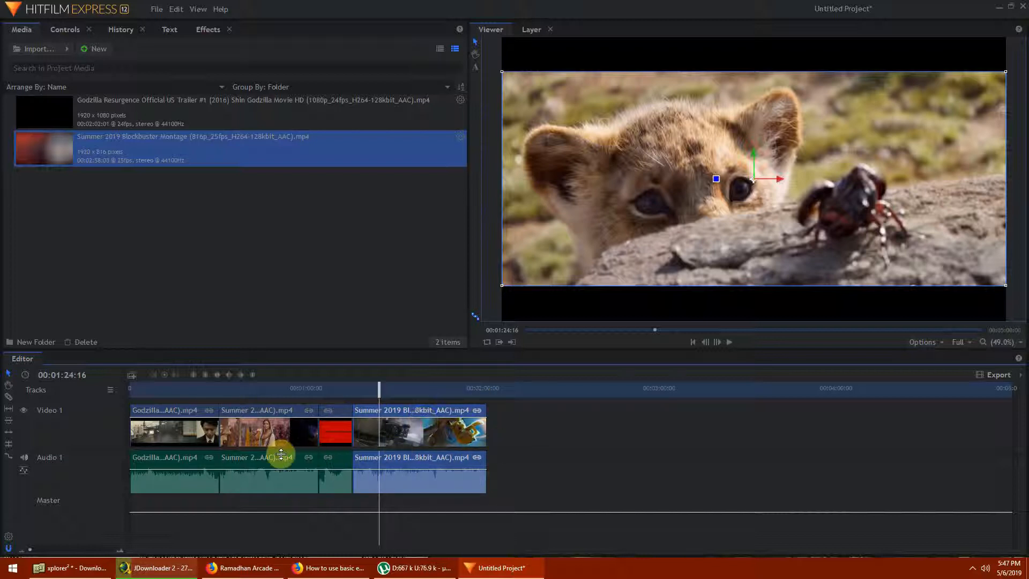
mouse_move(65, 568)
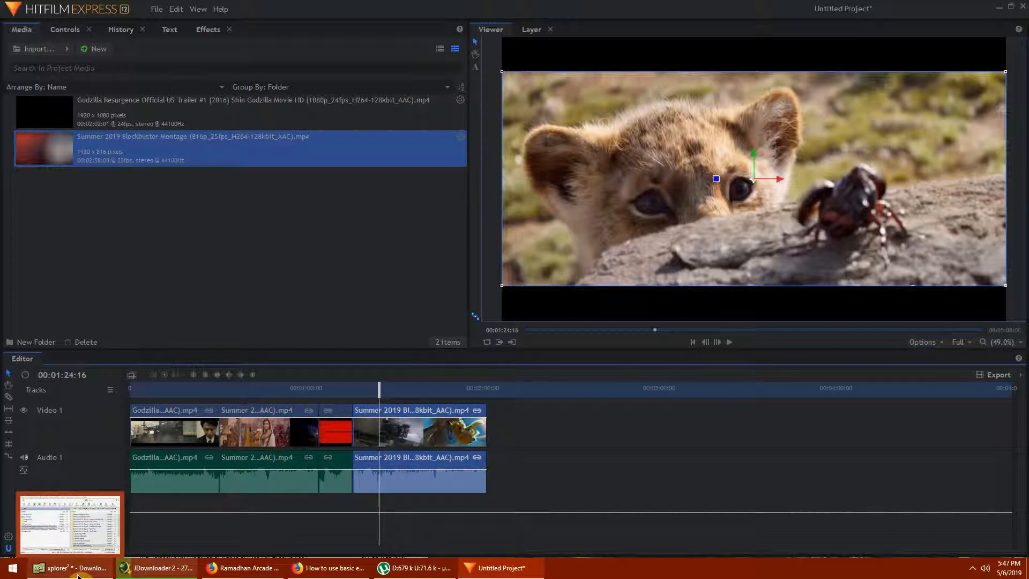
Search *.mp3 in Everything, bring the Mahiya Ve MP3 into the Media panel, then close the search
left_click(974, 568)
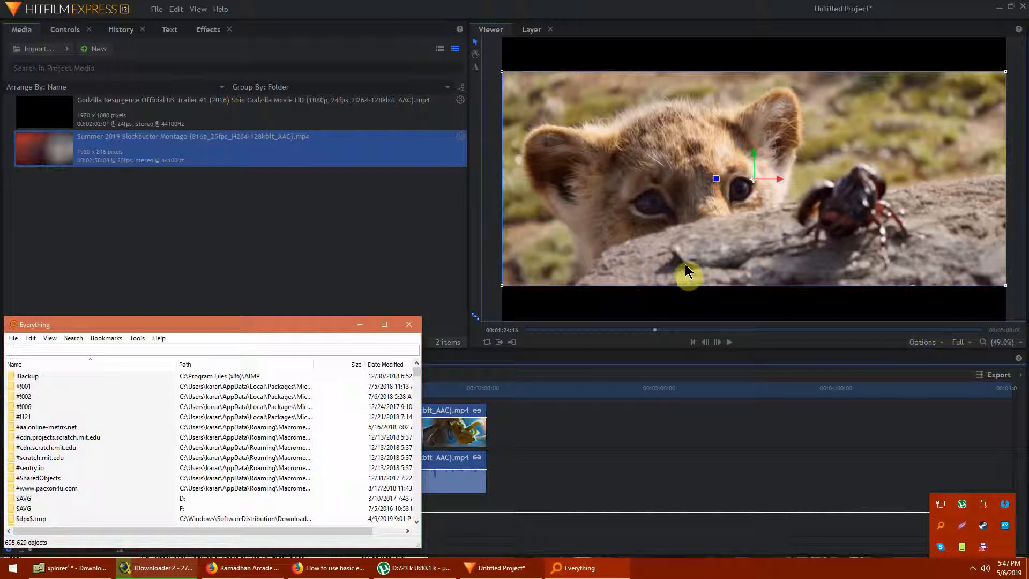
type("*.mp3")
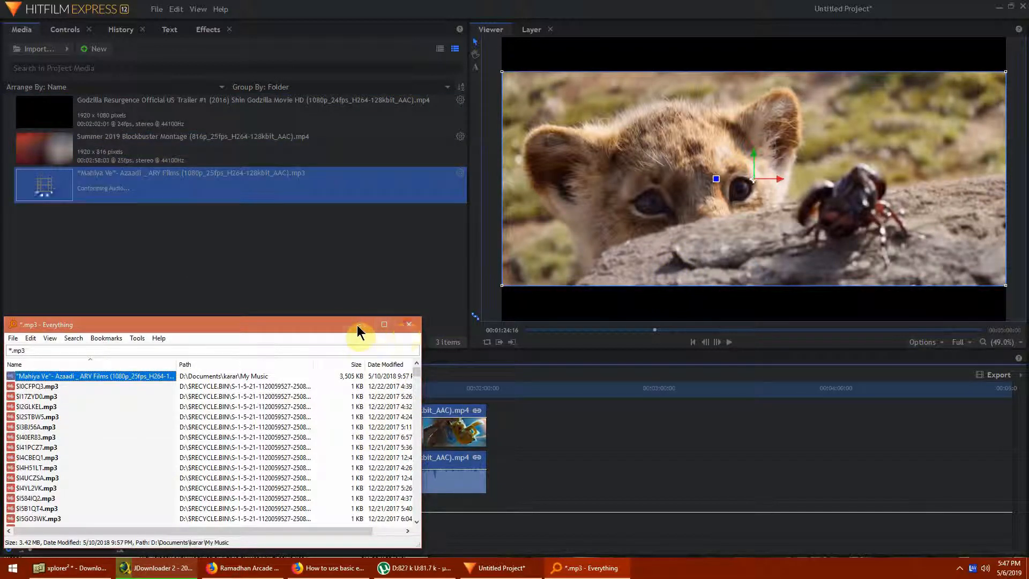
left_click(408, 324)
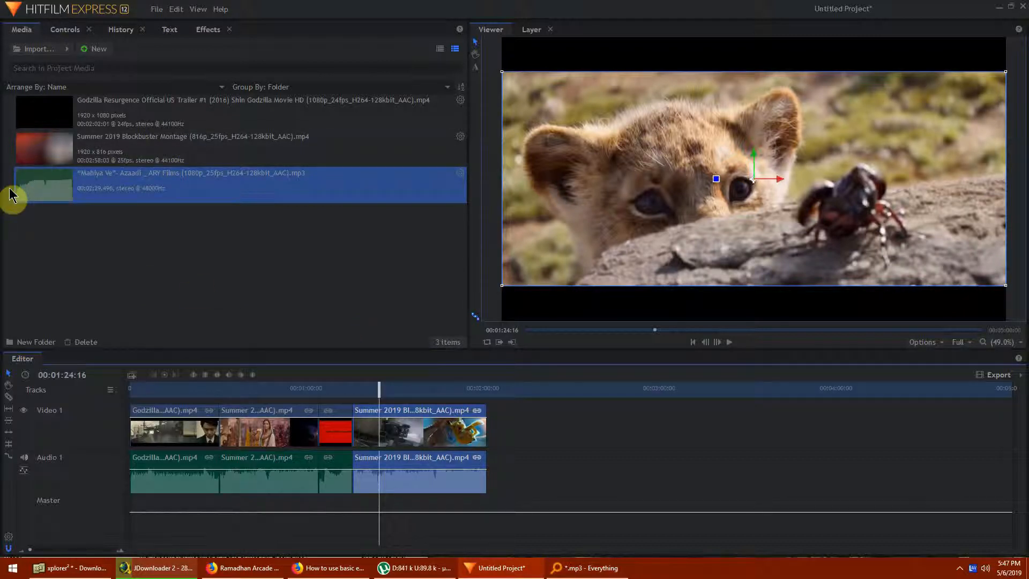
mouse_move(64, 212)
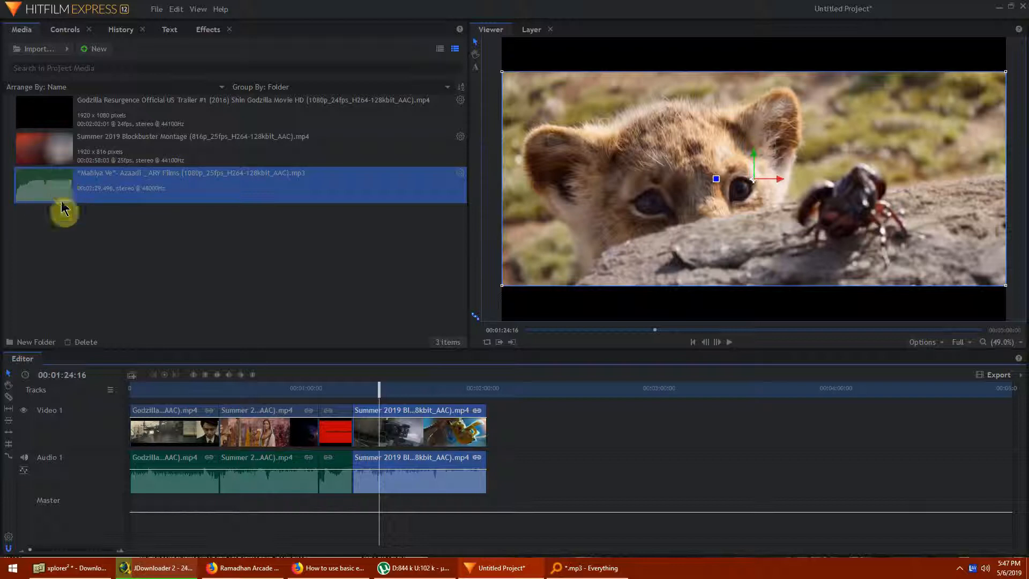
mouse_move(188, 207)
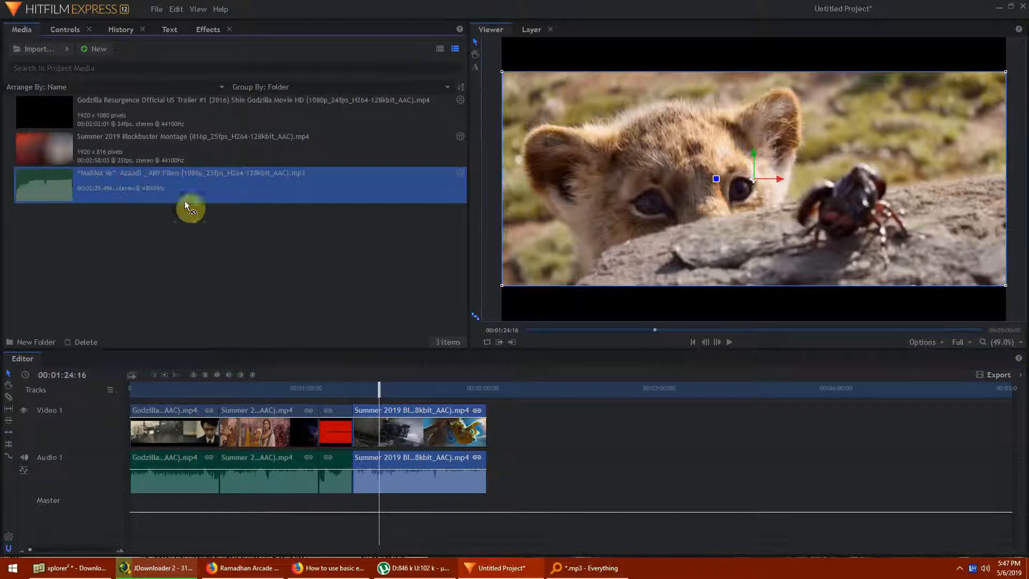
mouse_move(136, 505)
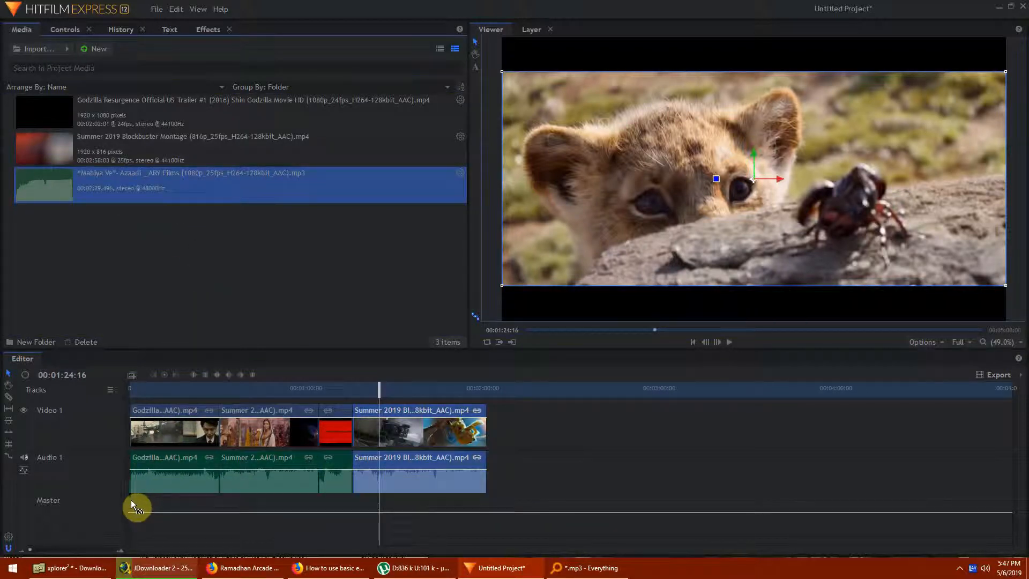
mouse_move(150, 510)
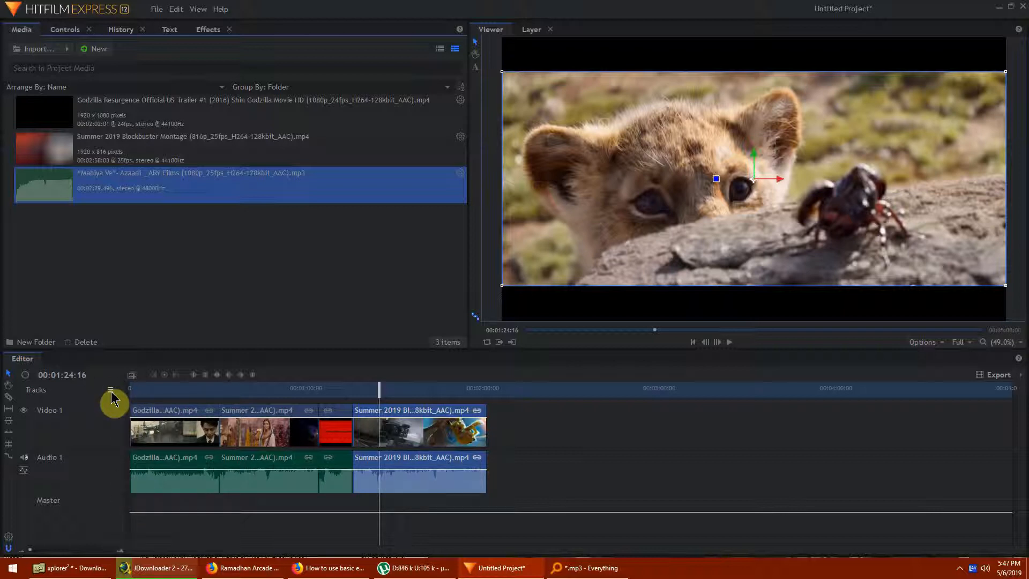
Add a second audio track from the Tracks menu for the background MP3
left_click(110, 389)
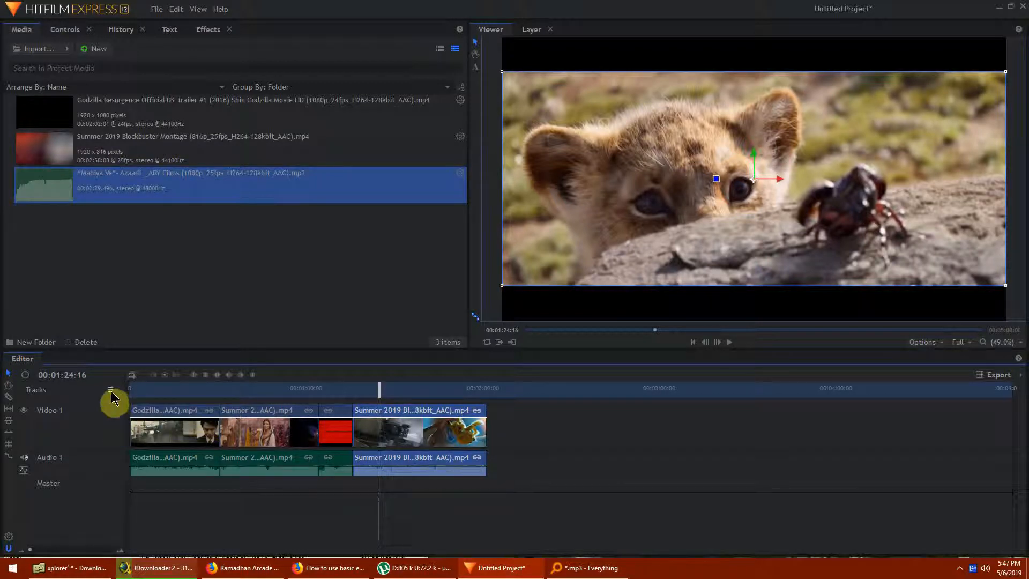
left_click(110, 390)
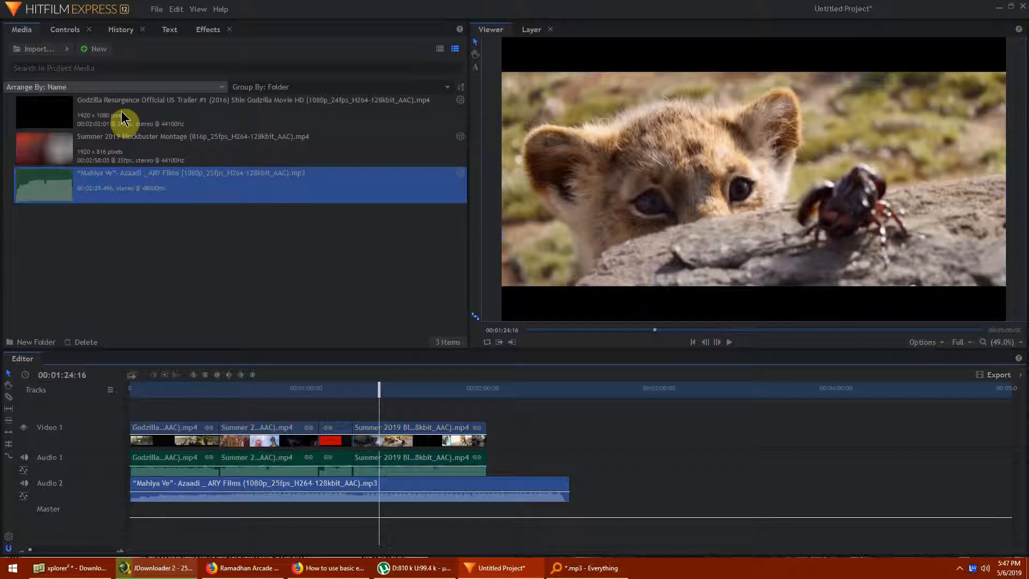
mouse_move(247, 493)
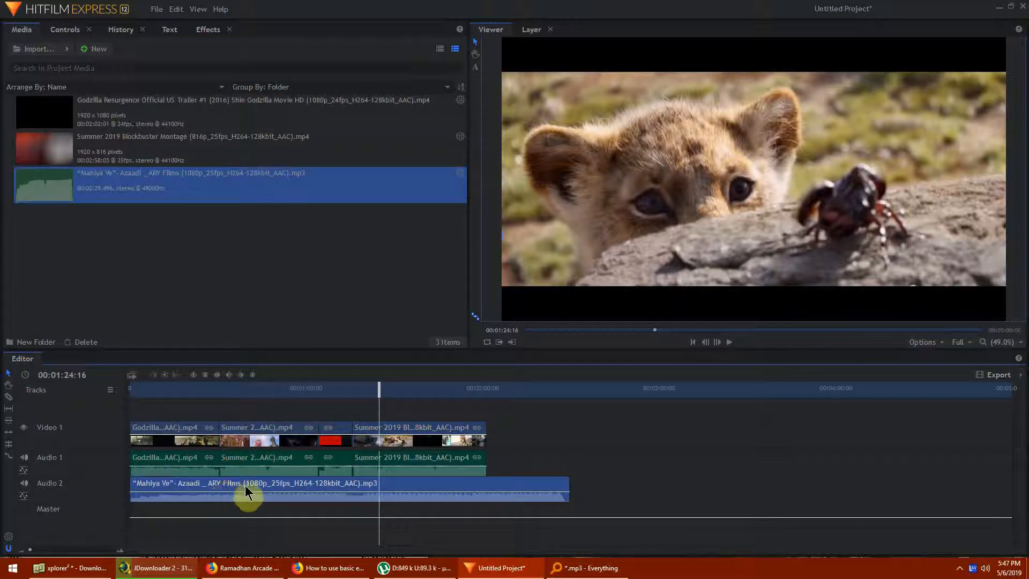
mouse_move(208, 401)
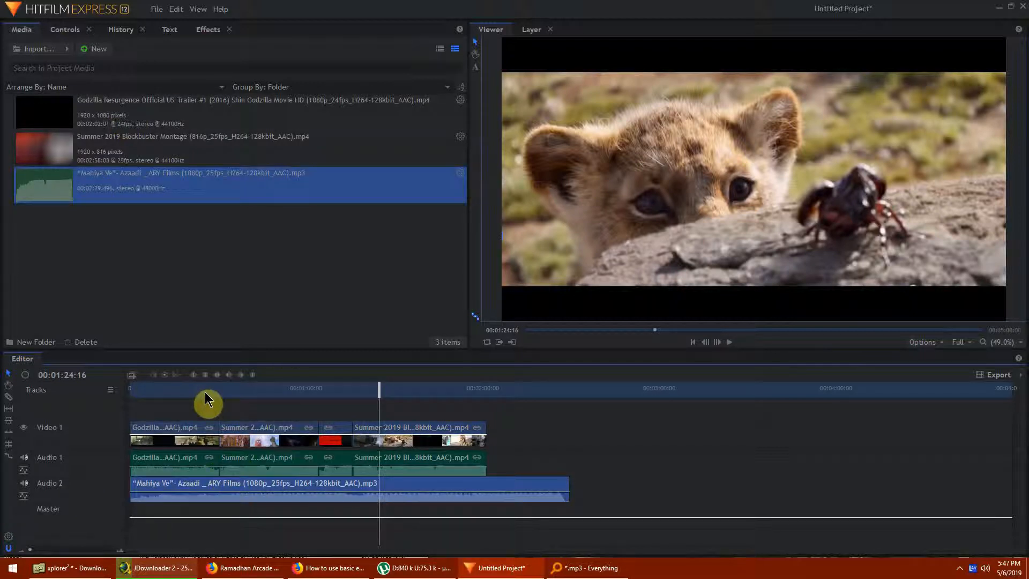
Scrub the timeline to about 25 seconds to preview the red critic-quote card
left_click(204, 388)
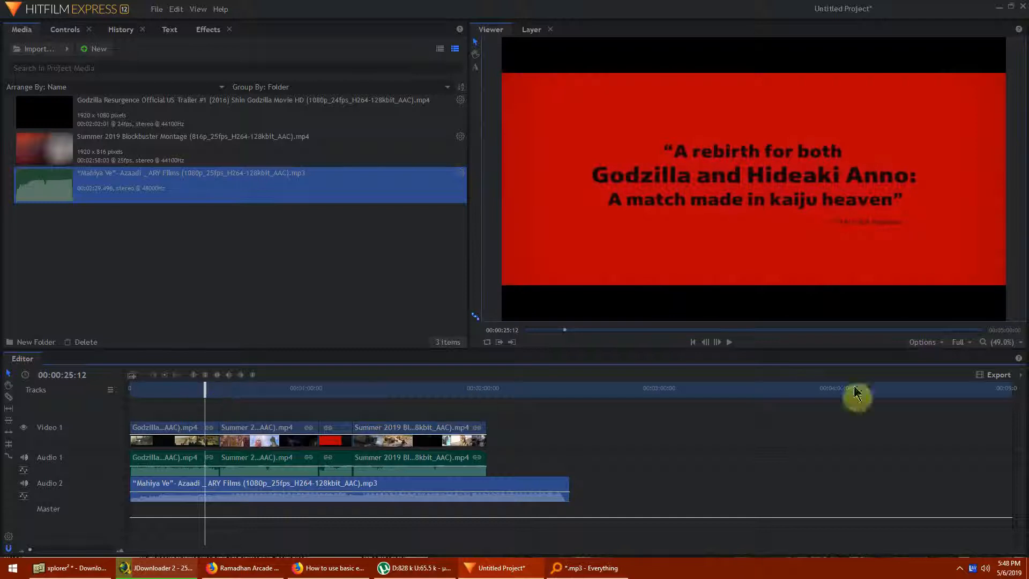
mouse_move(194, 393)
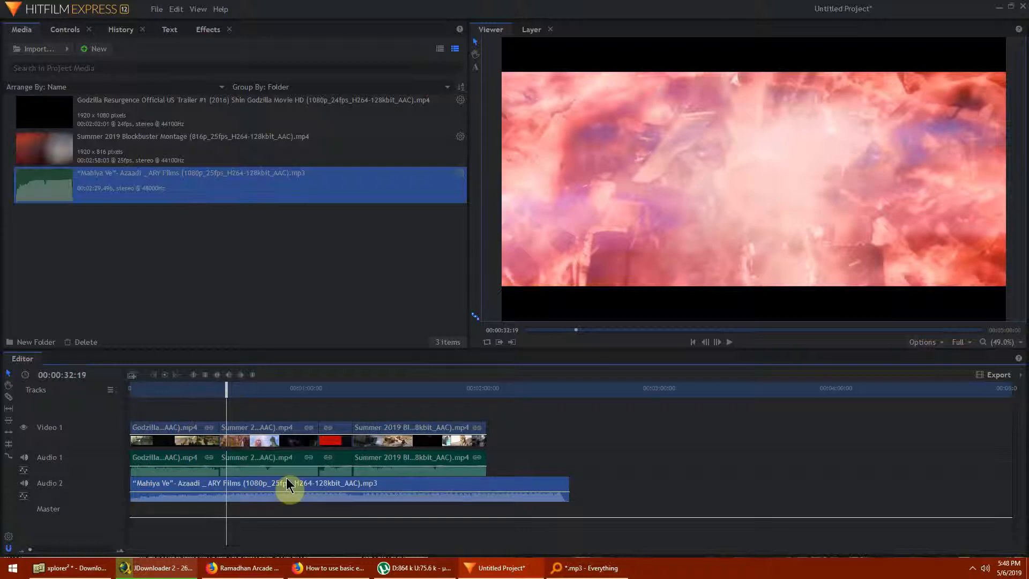
mouse_move(239, 466)
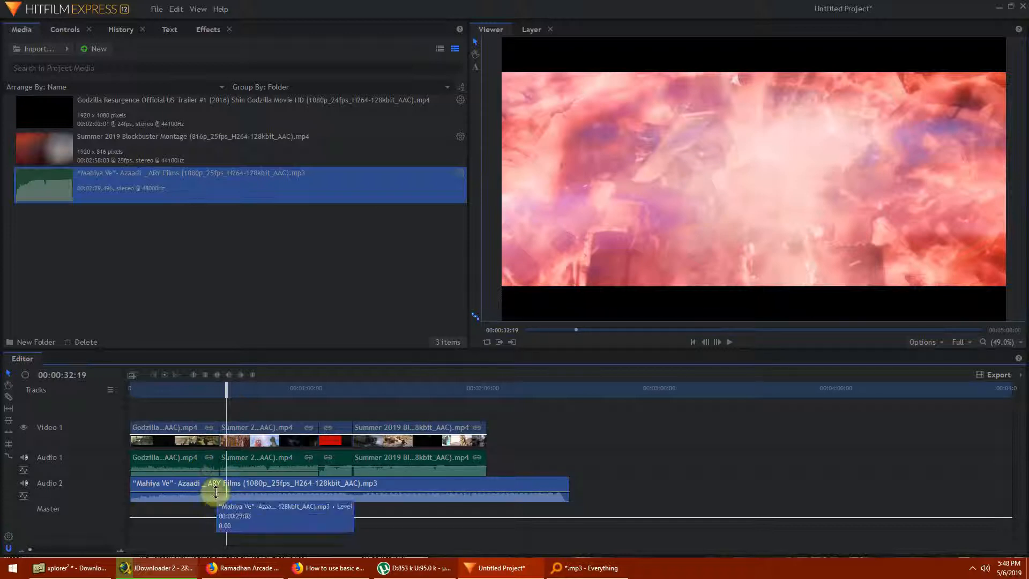
mouse_move(199, 498)
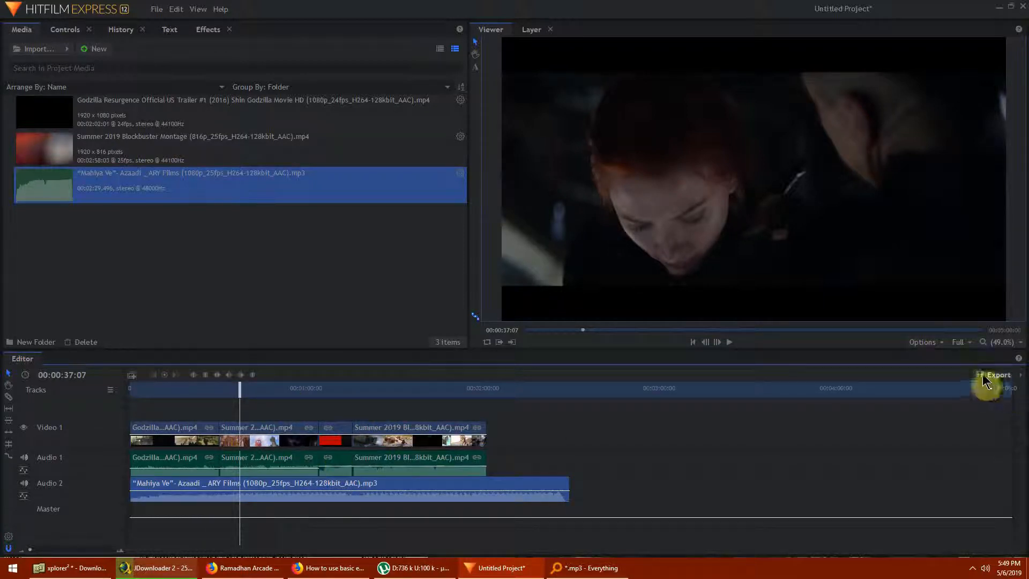
mouse_move(998, 375)
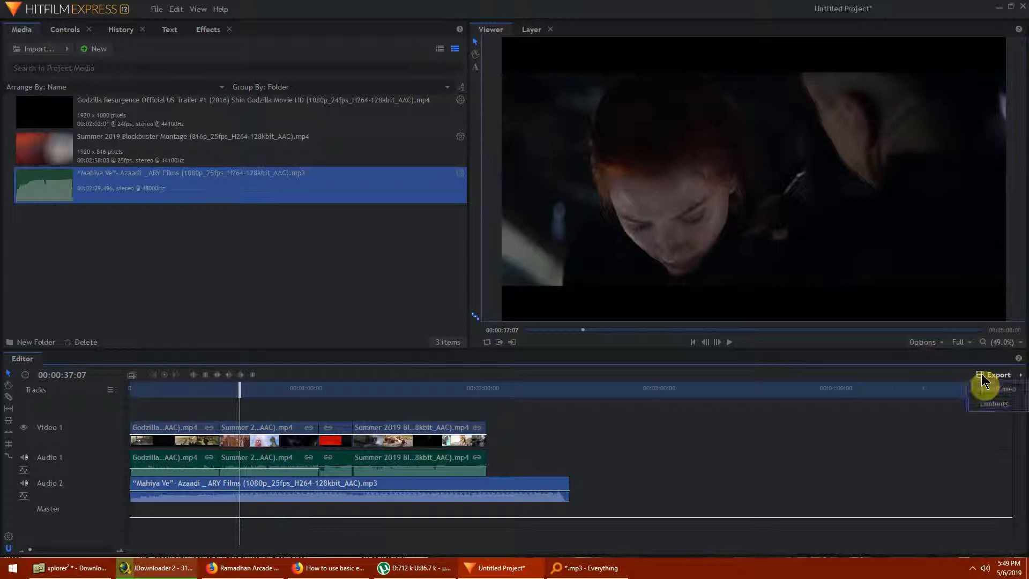
Send the entire timeline contents to the export queue as a YouTube 1080p HD task
left_click(999, 375)
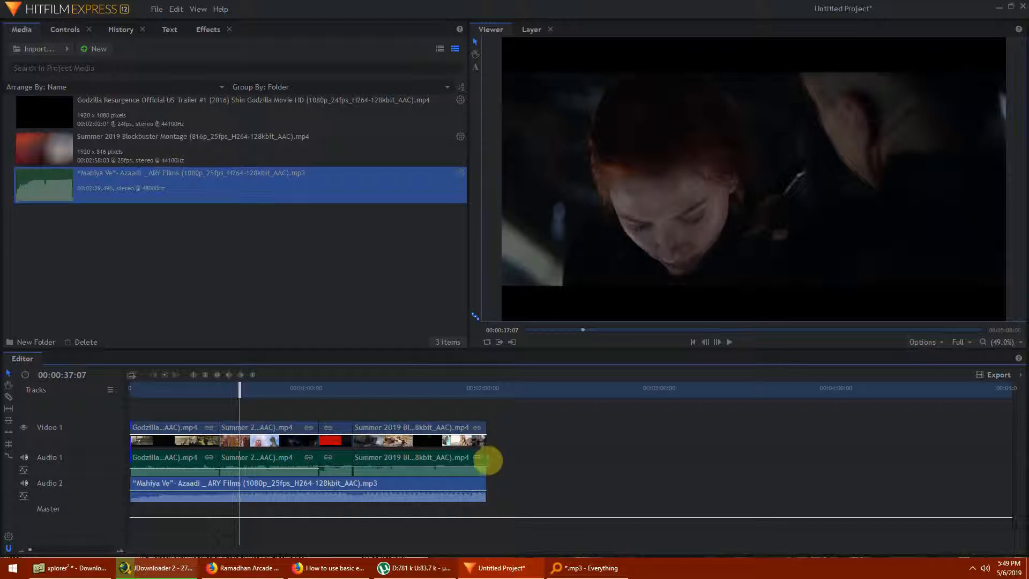
mouse_move(498, 516)
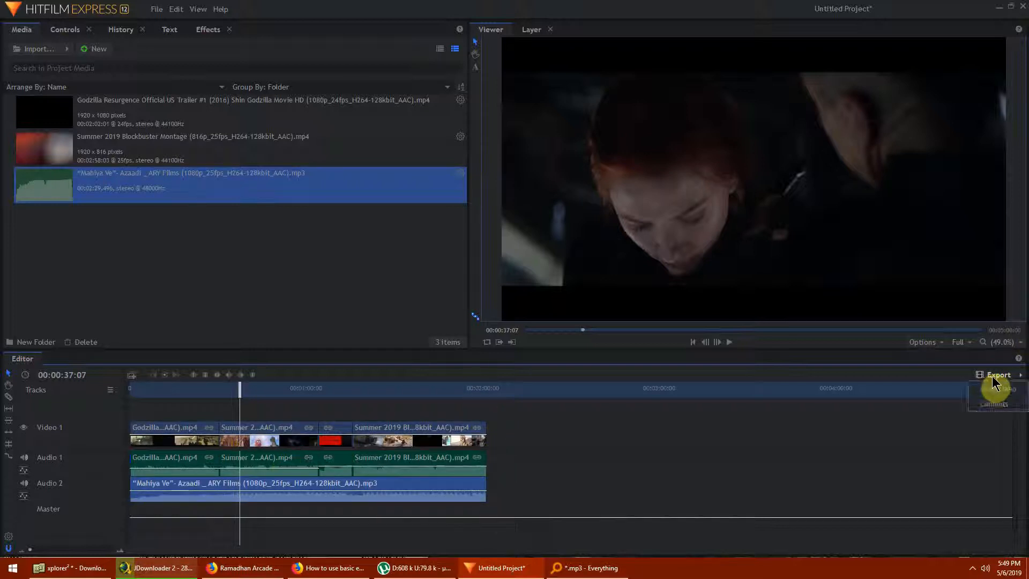
left_click(998, 374)
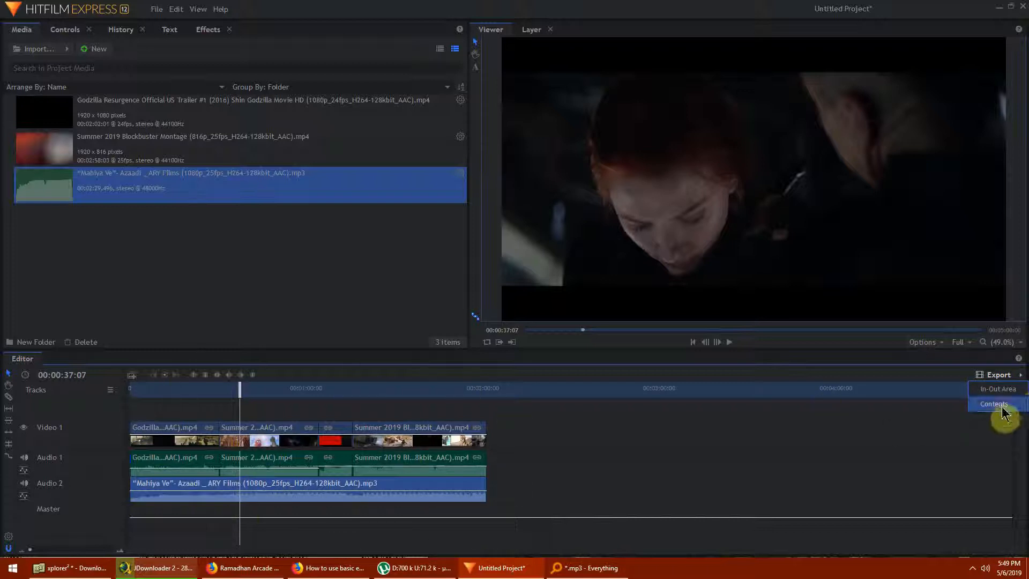
left_click(993, 404)
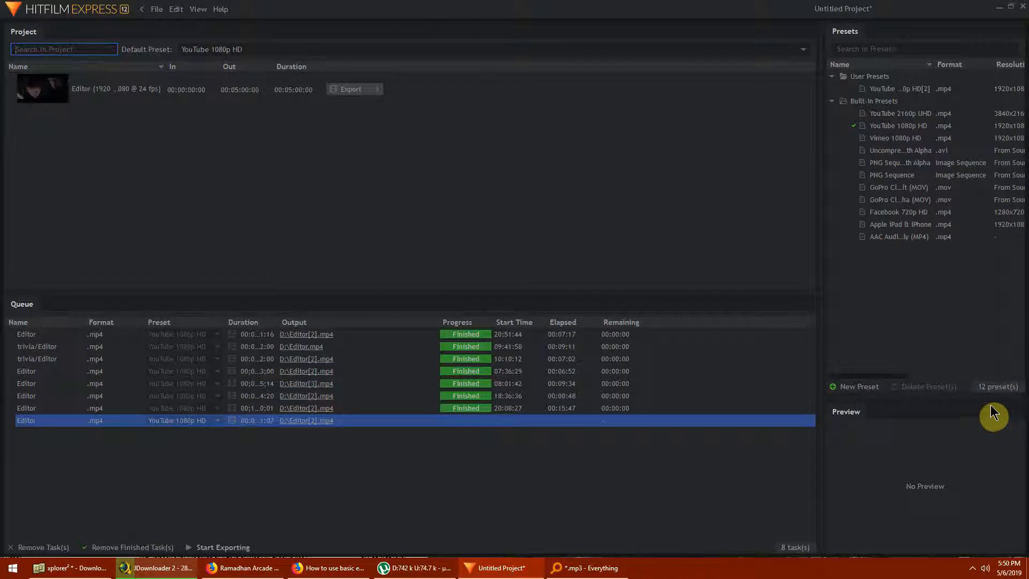
mouse_move(419, 99)
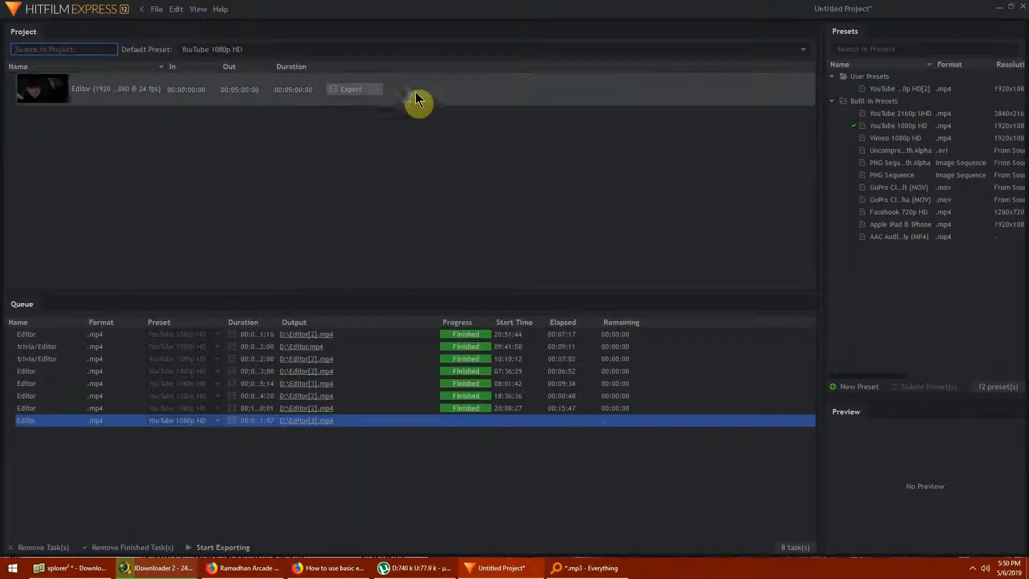
mouse_move(158, 557)
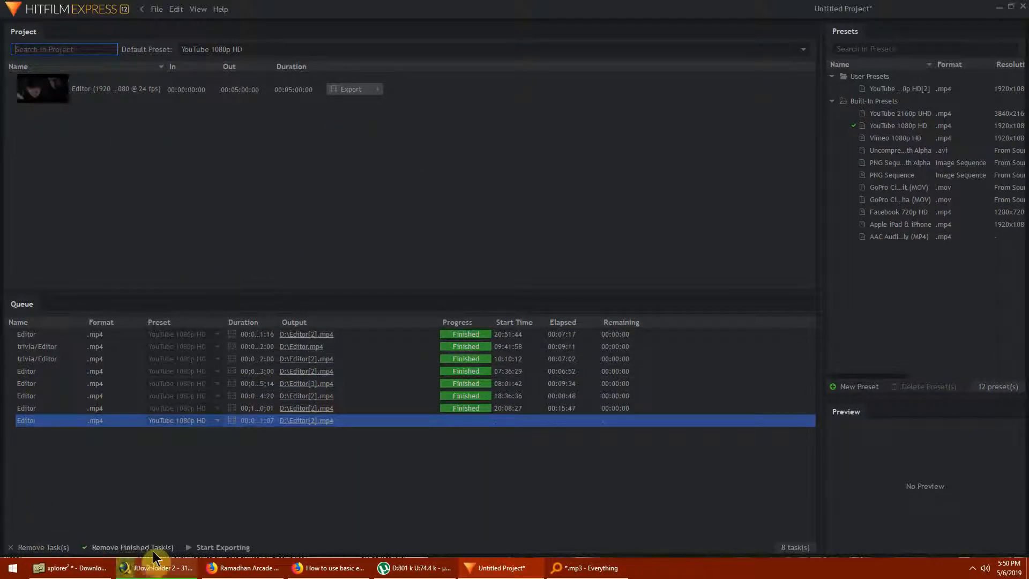
mouse_move(247, 433)
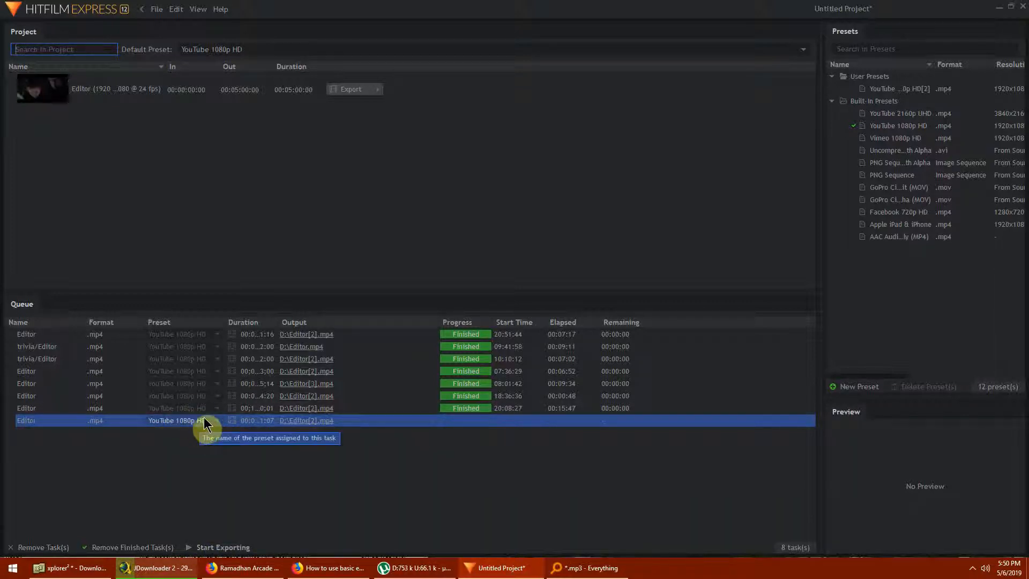
mouse_move(984, 97)
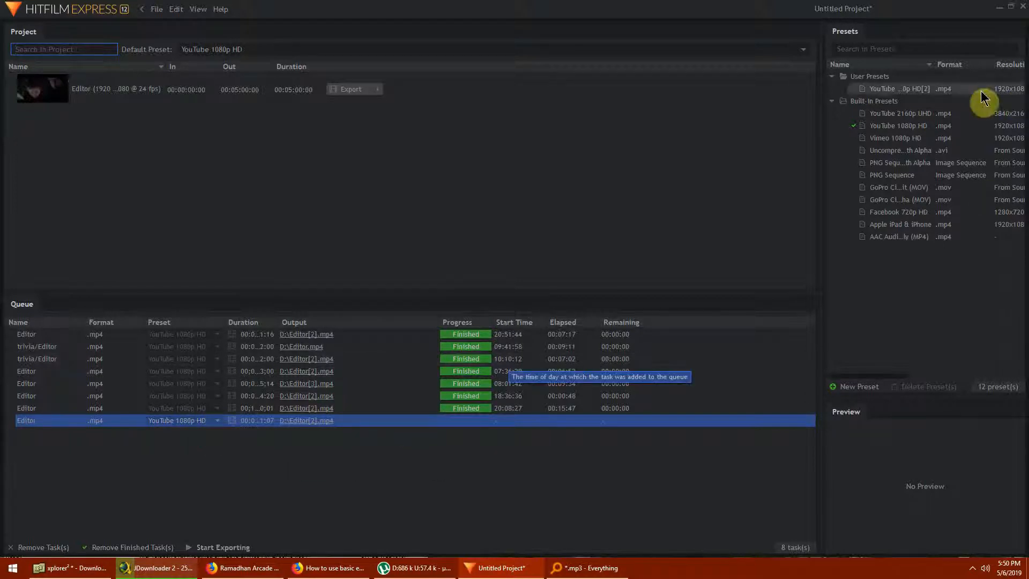
mouse_move(214, 547)
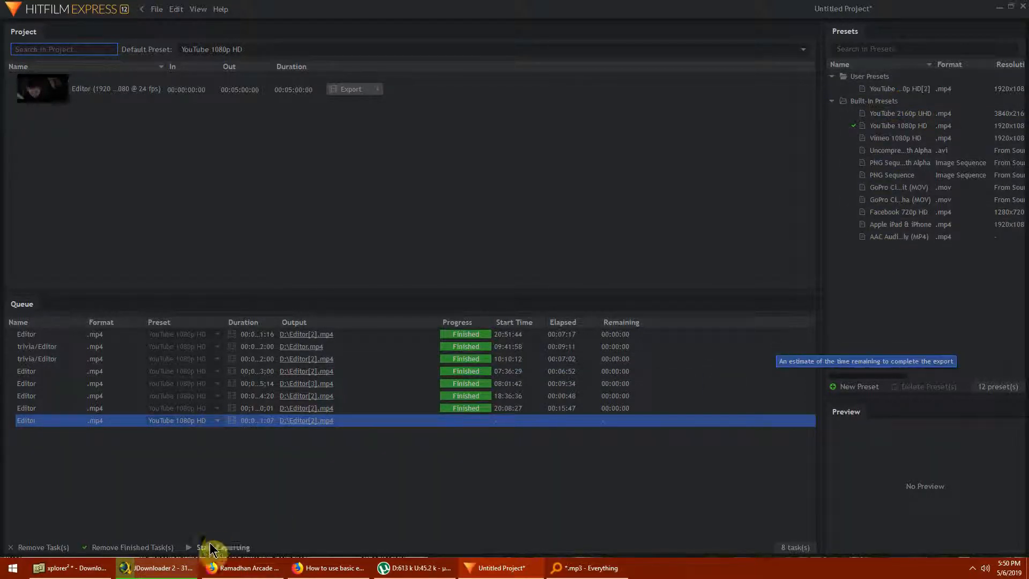
Start exporting the queued YouTube 1080p HD MP4 render
left_click(211, 546)
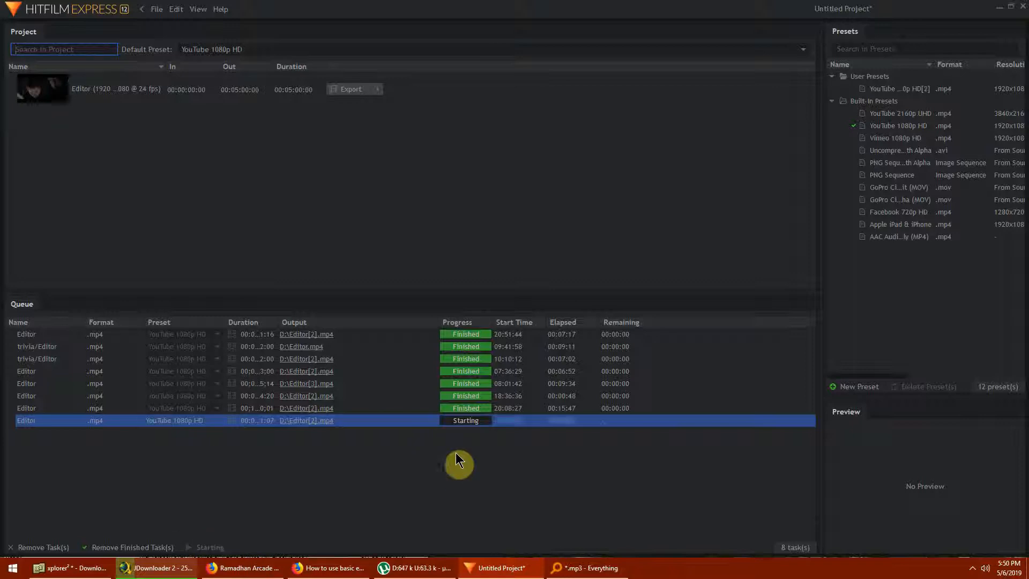
mouse_move(302, 433)
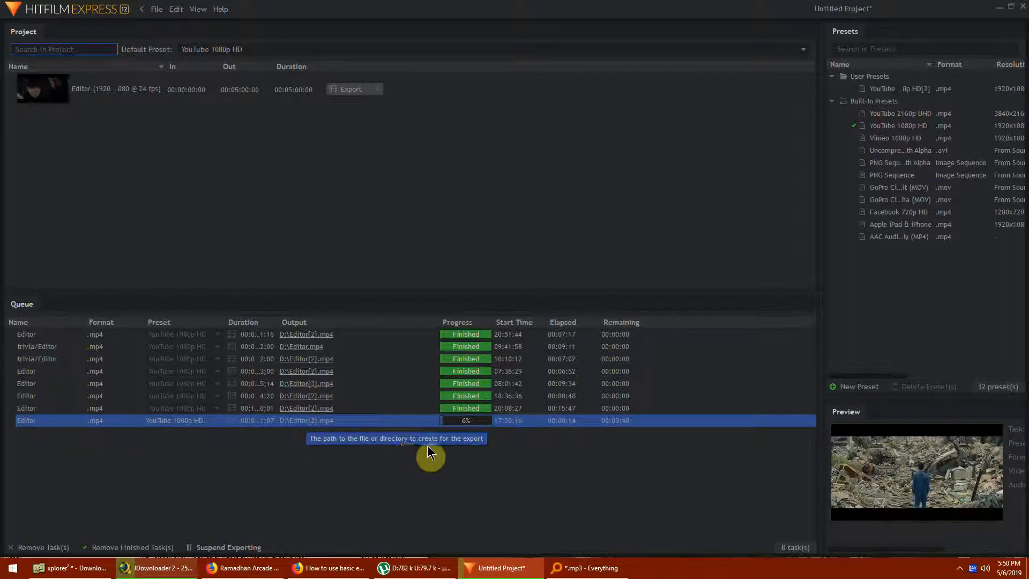
mouse_move(653, 535)
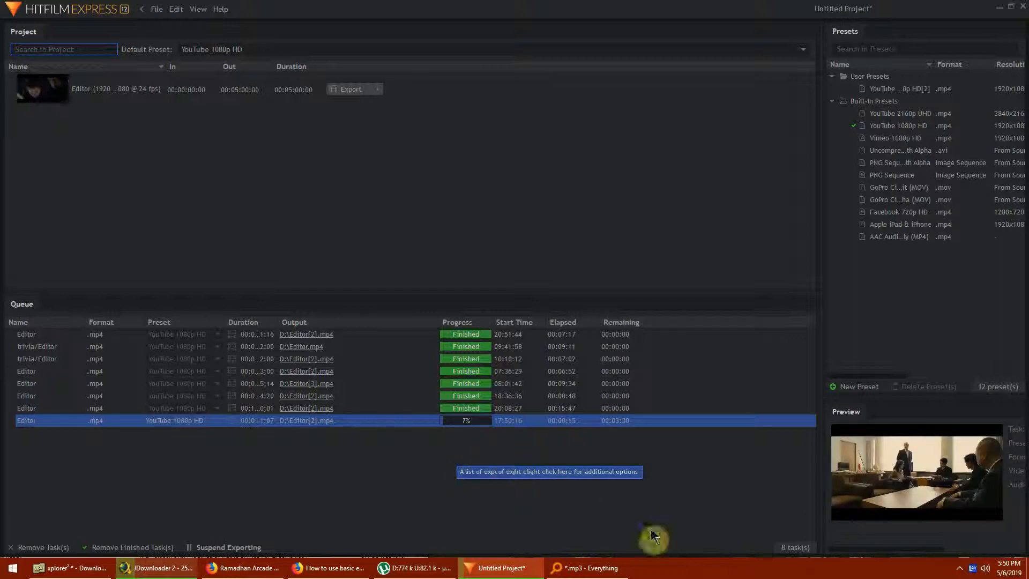